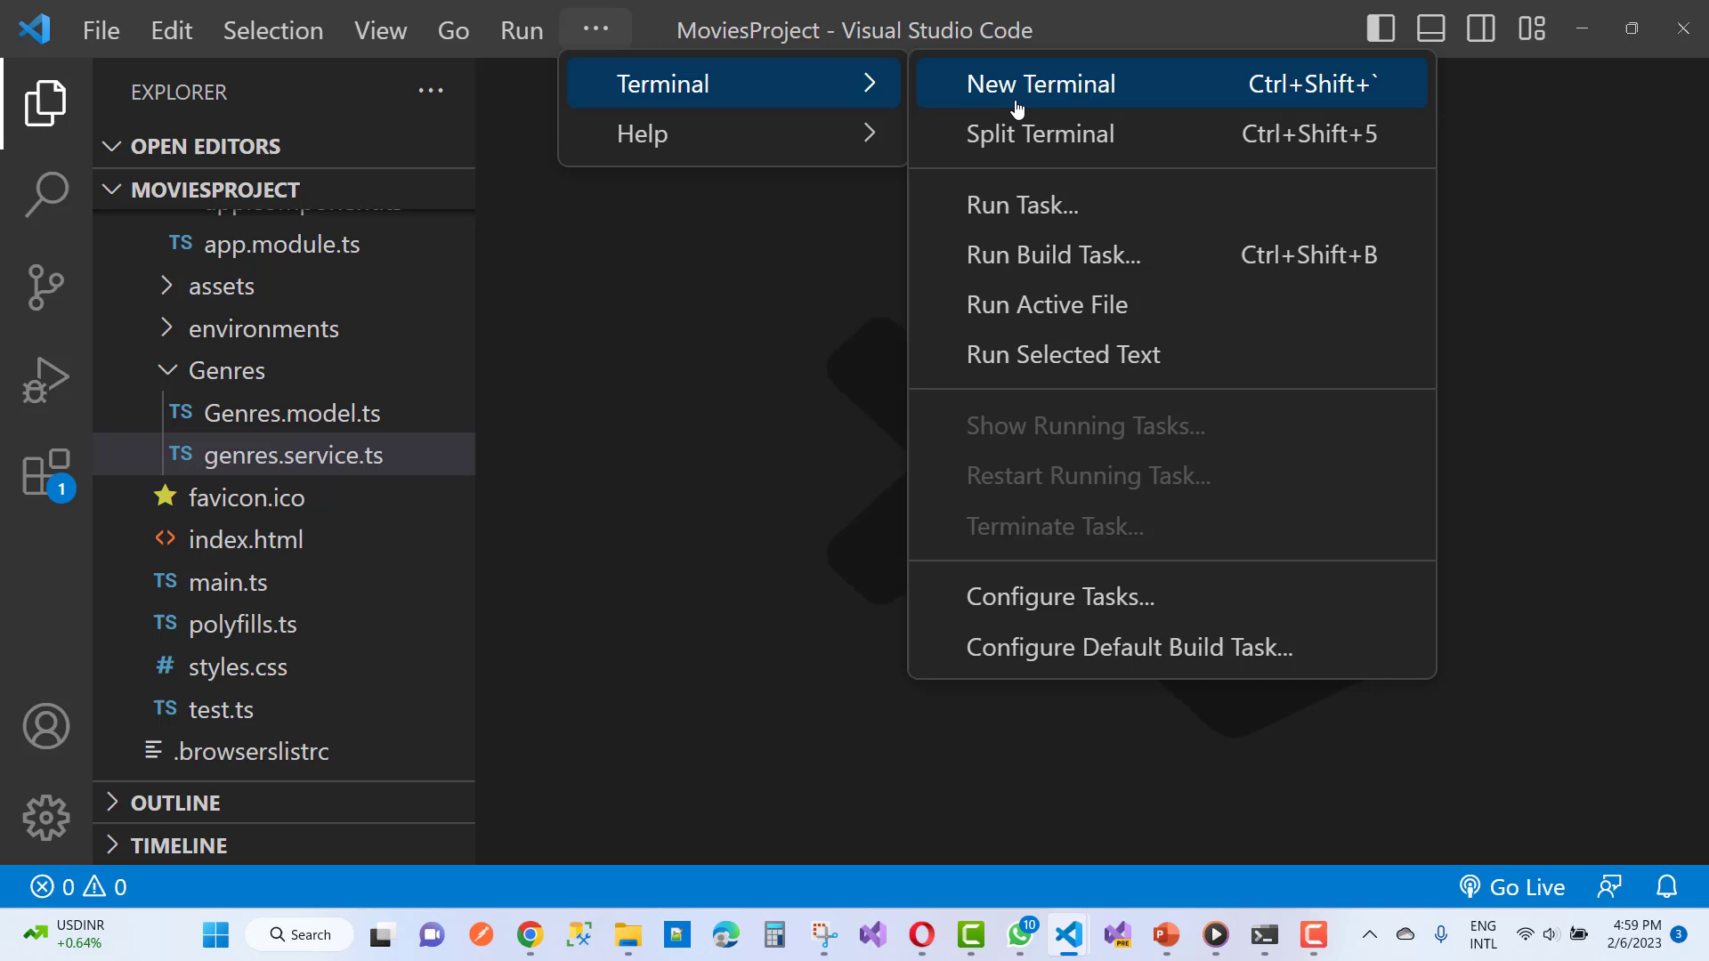
# Step: Run ng serve in a new terminal at the MoviesProject root, hitting an 'outside a workspace' error
pyautogui.click(1039, 84)
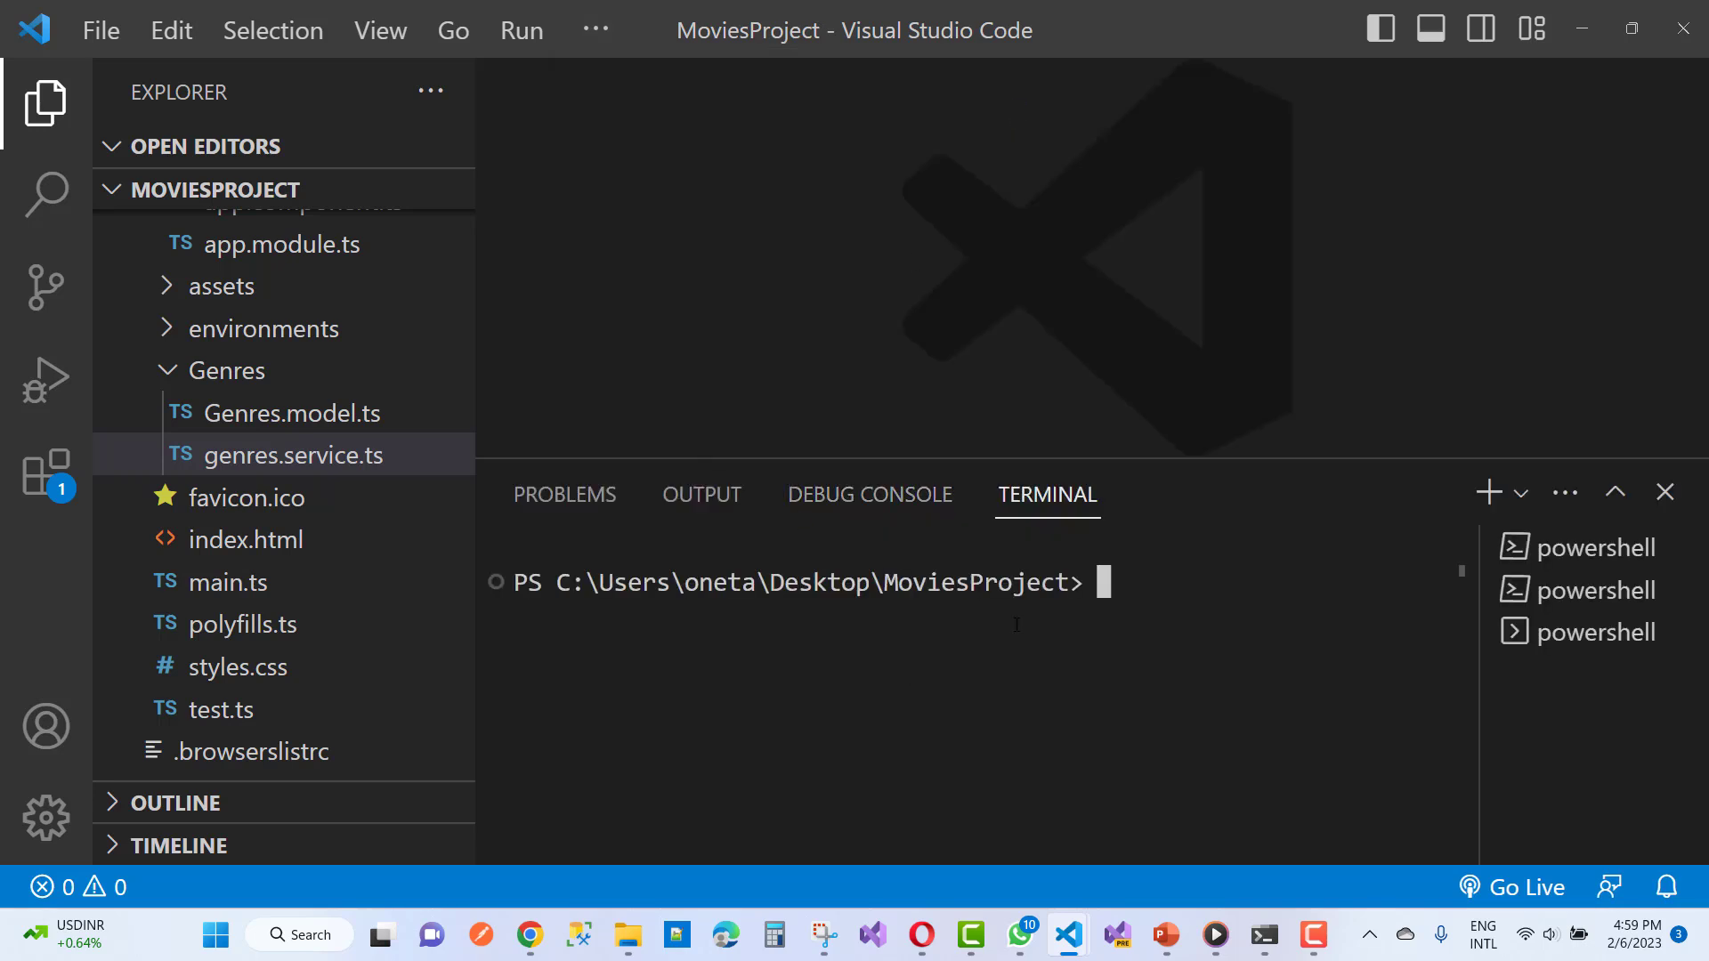
pyautogui.write('ng')
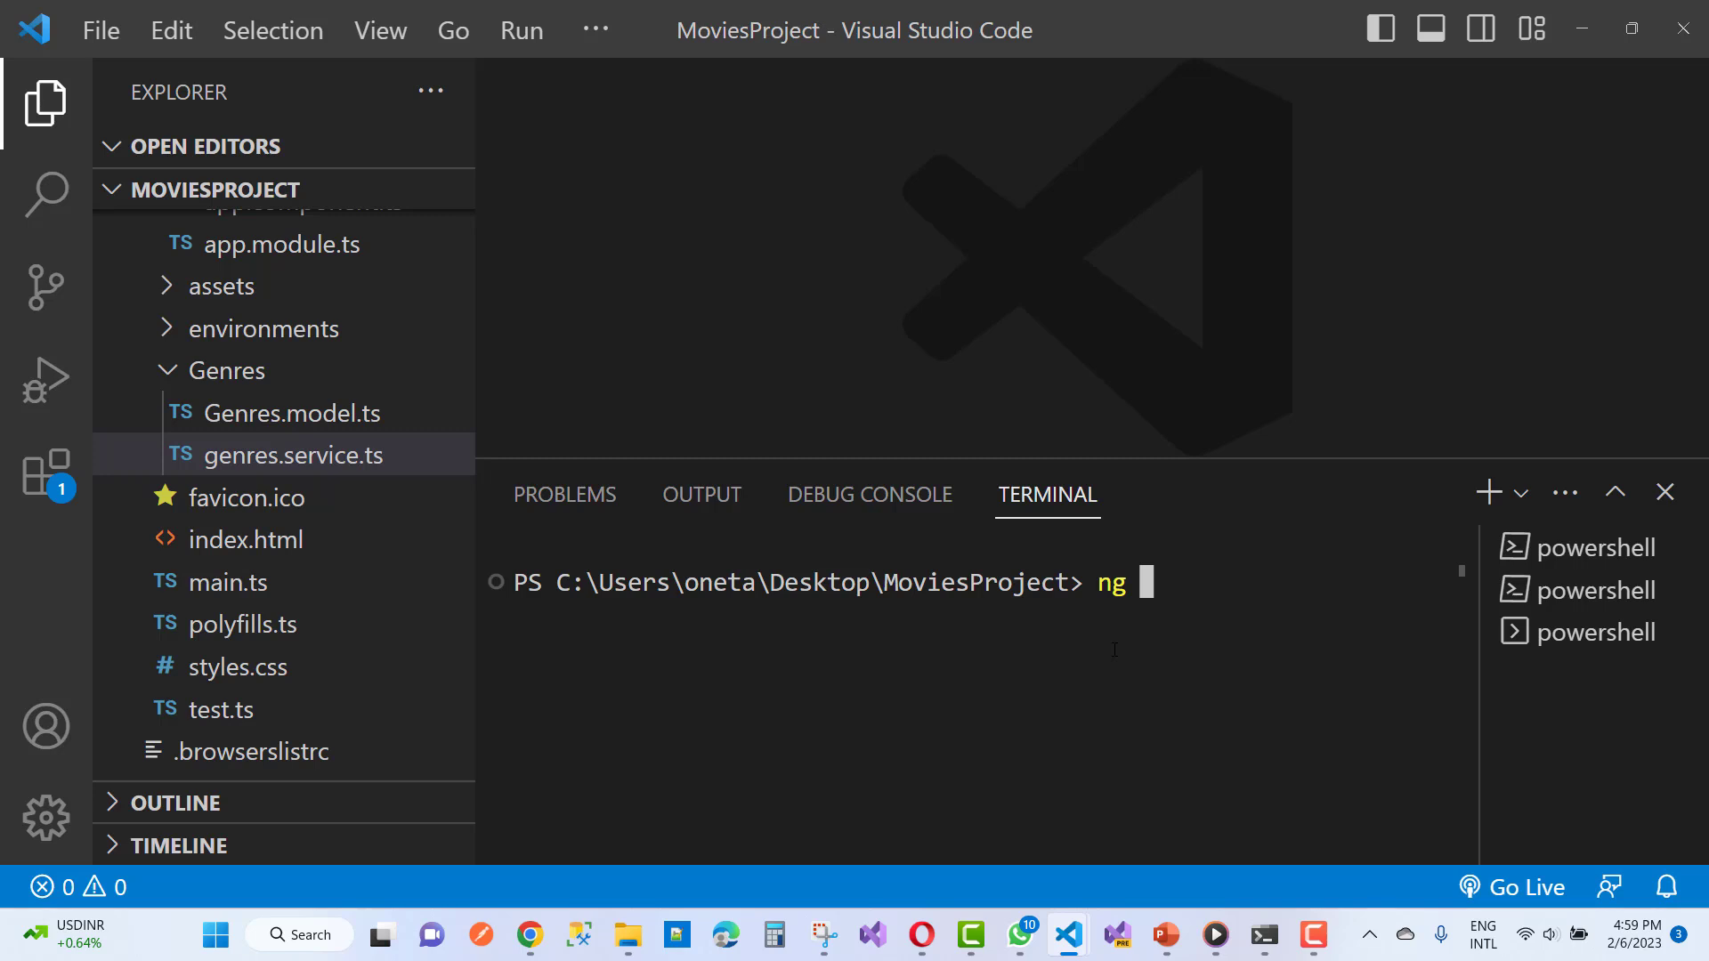
pyautogui.write('se')
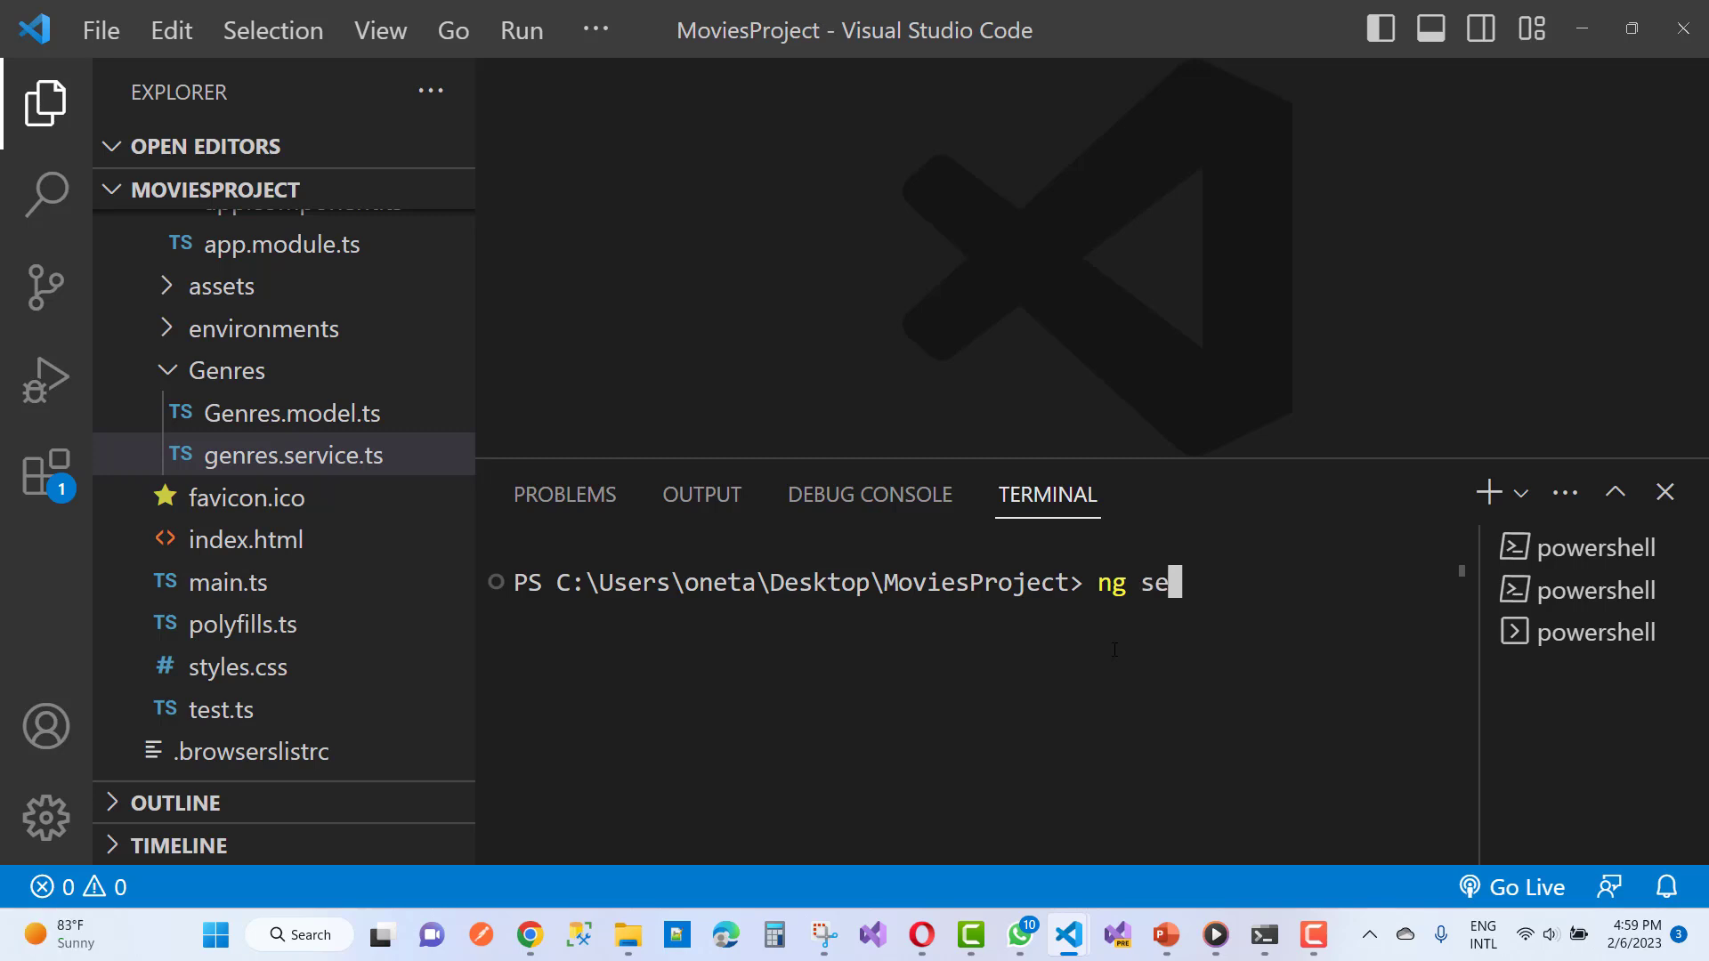
pyautogui.press('Enter')
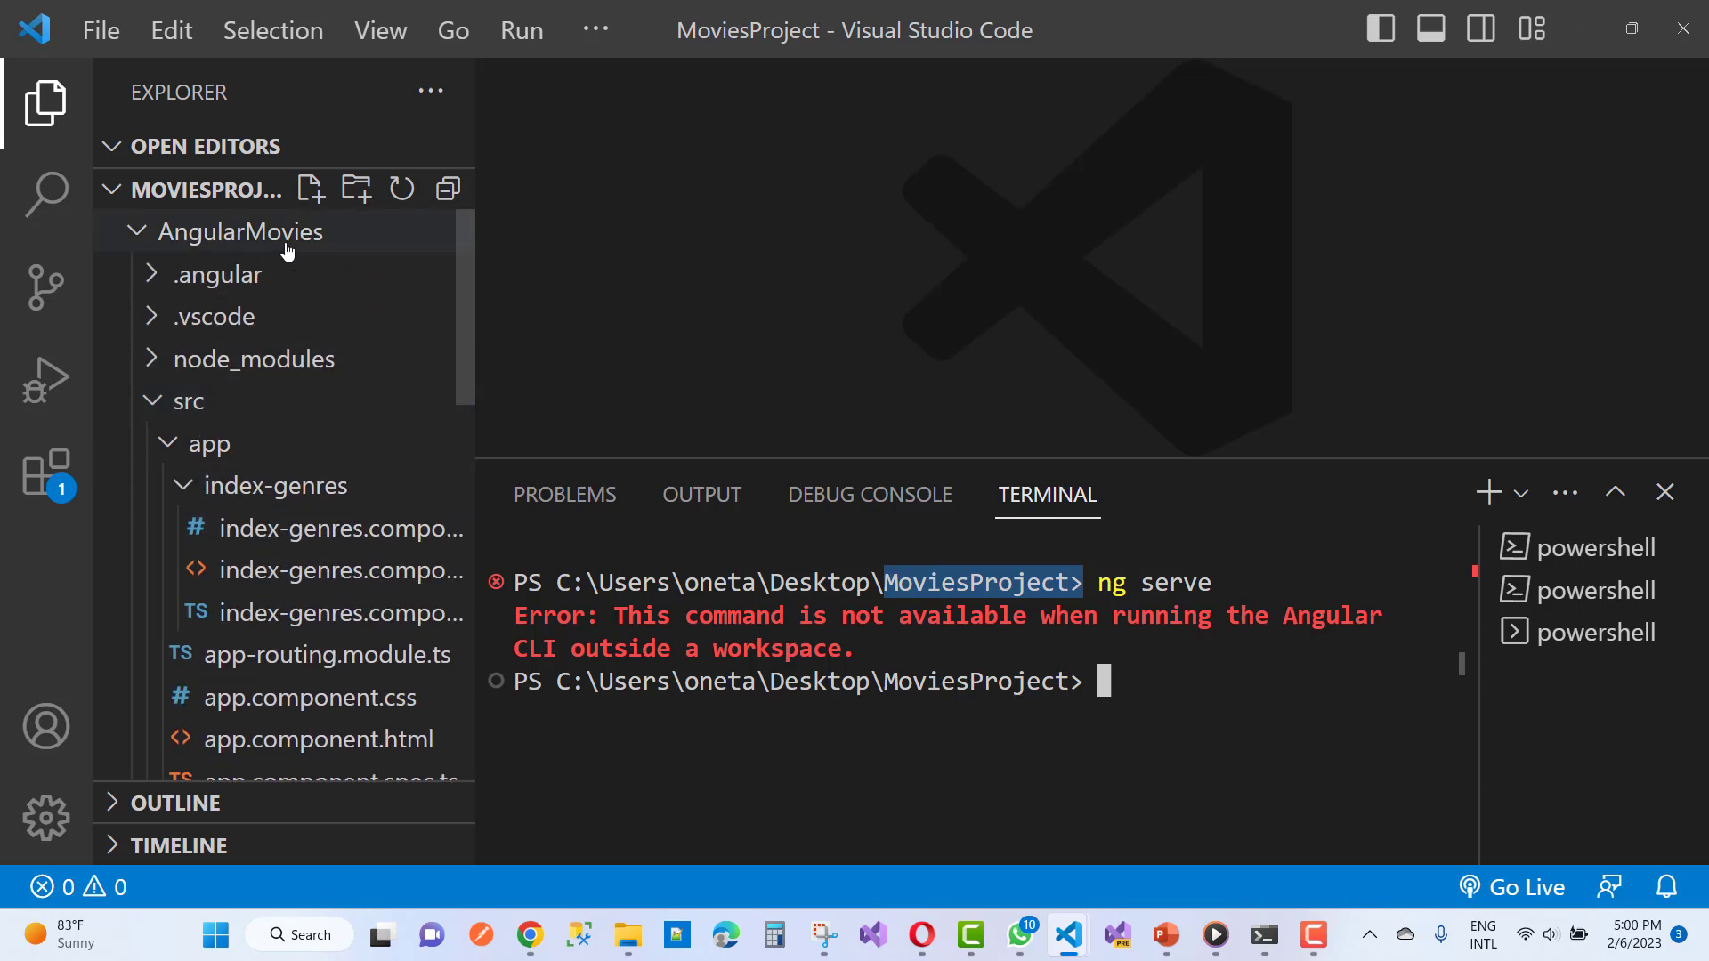
pyautogui.moveTo(440, 312)
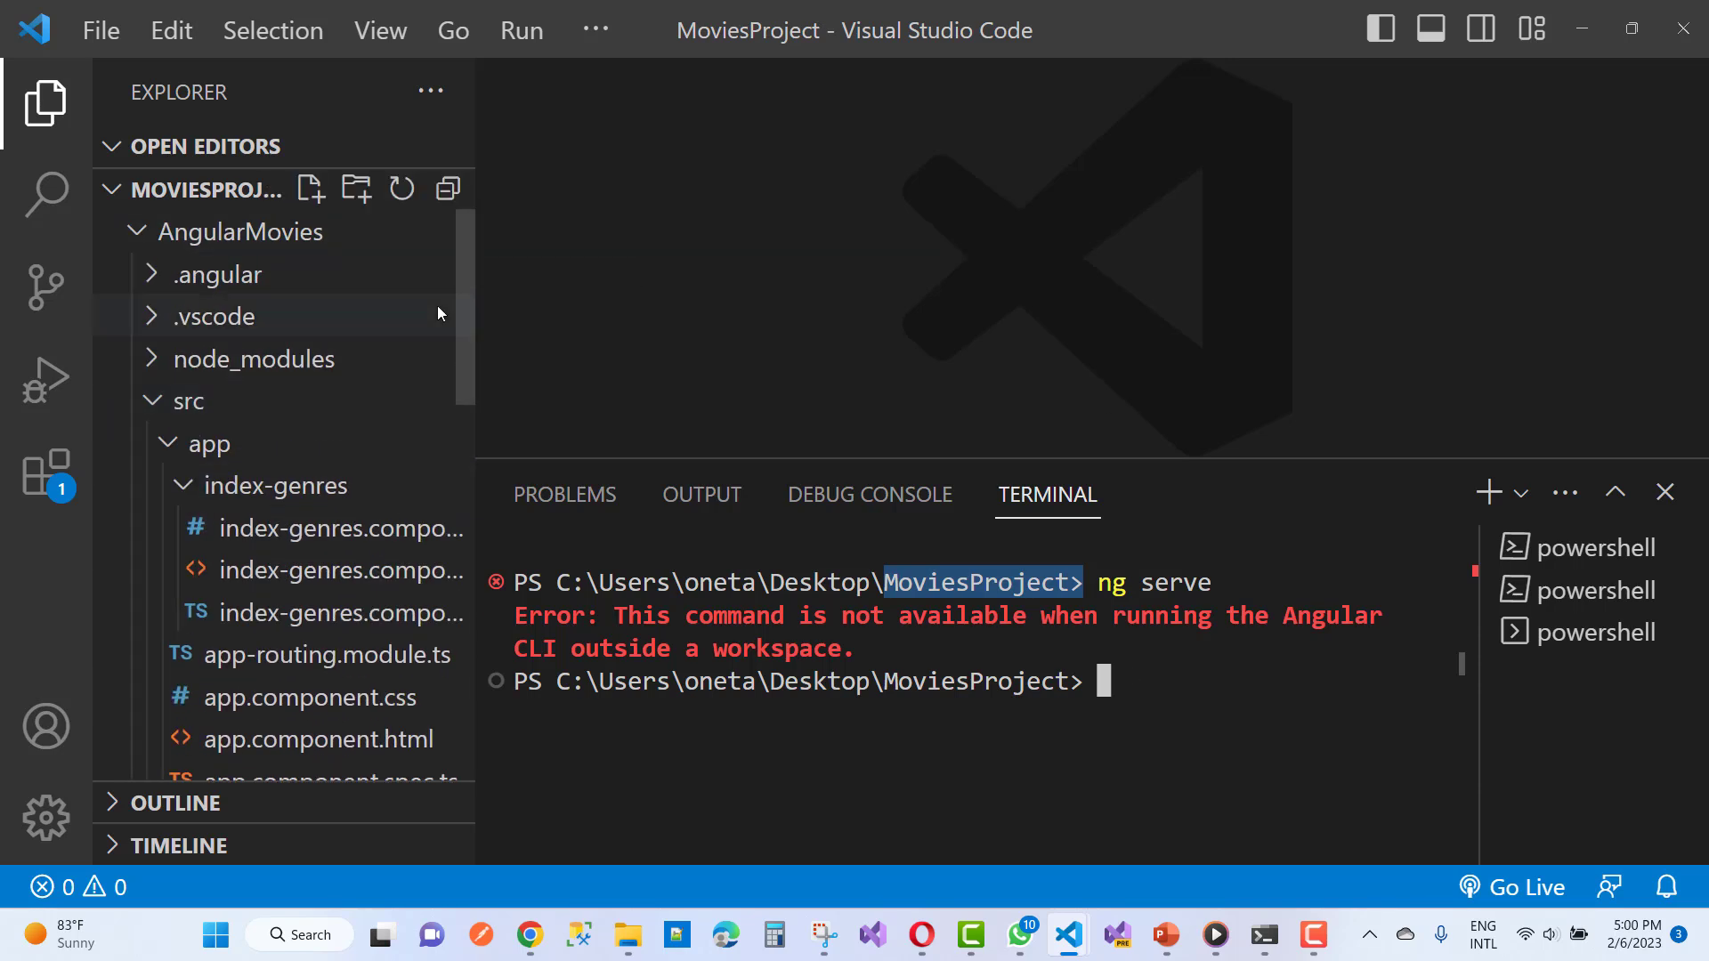
pyautogui.moveTo(971, 819)
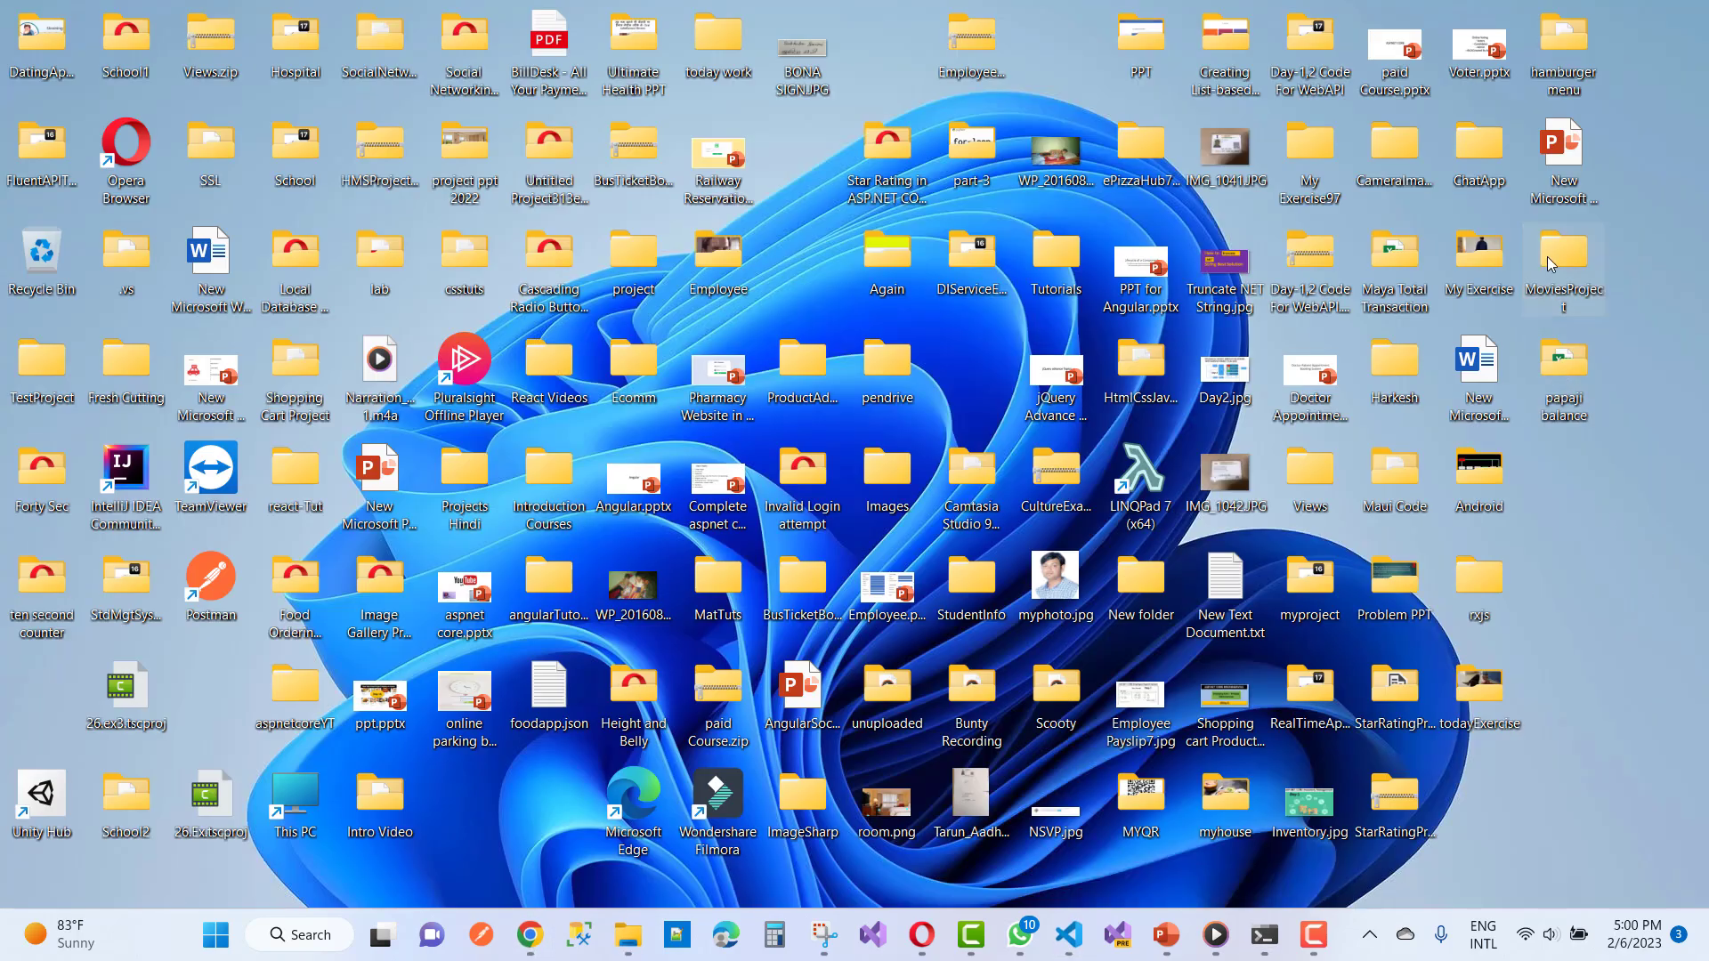
# Step: Browse from the MoviesProject desktop folder into AngularMovies, where angular.json and package.json live
pyautogui.doubleClick(1563, 256)
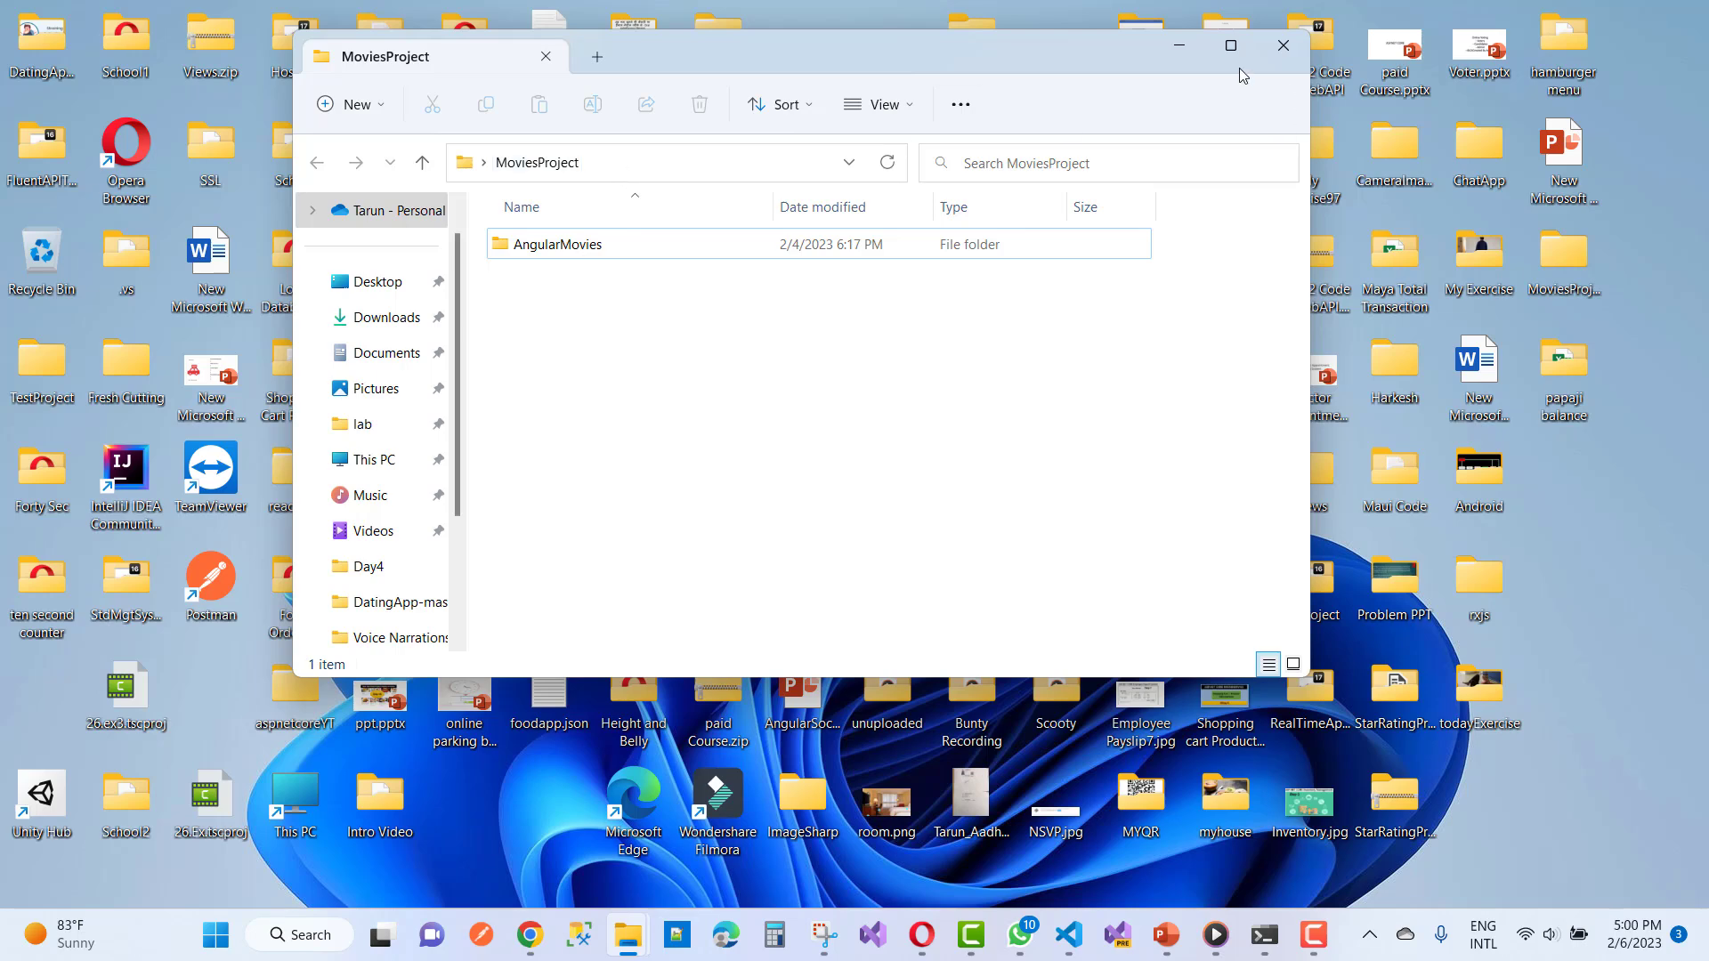
pyautogui.click(1230, 47)
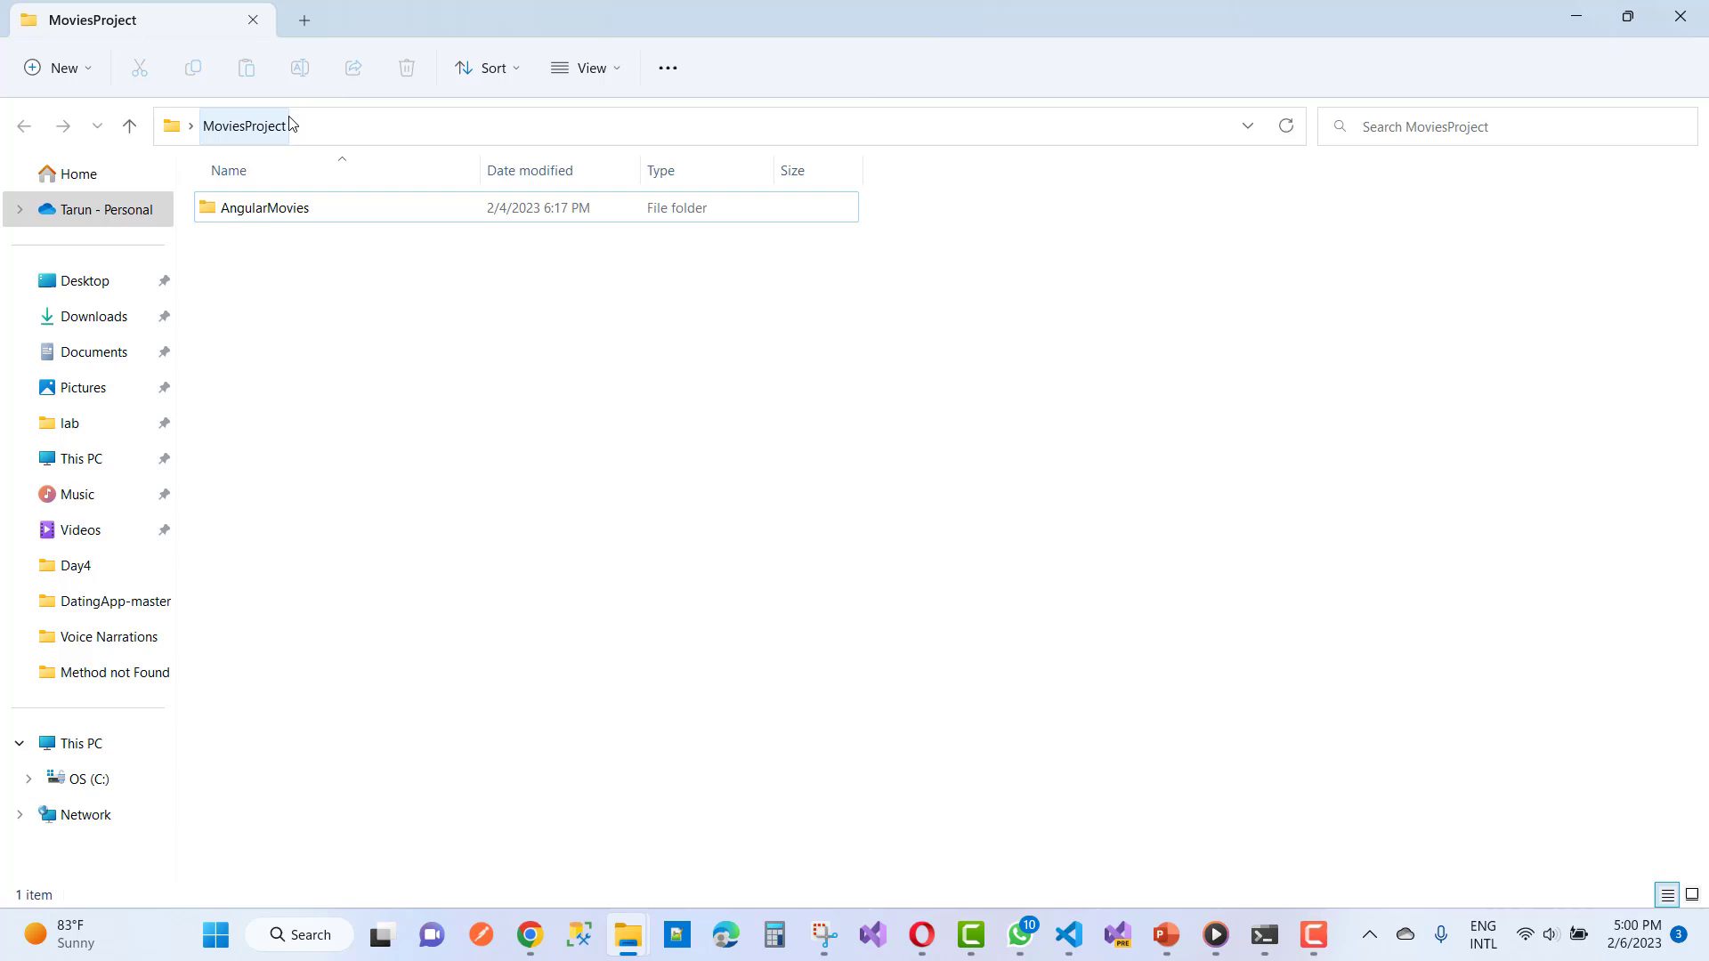
pyautogui.click(276, 210)
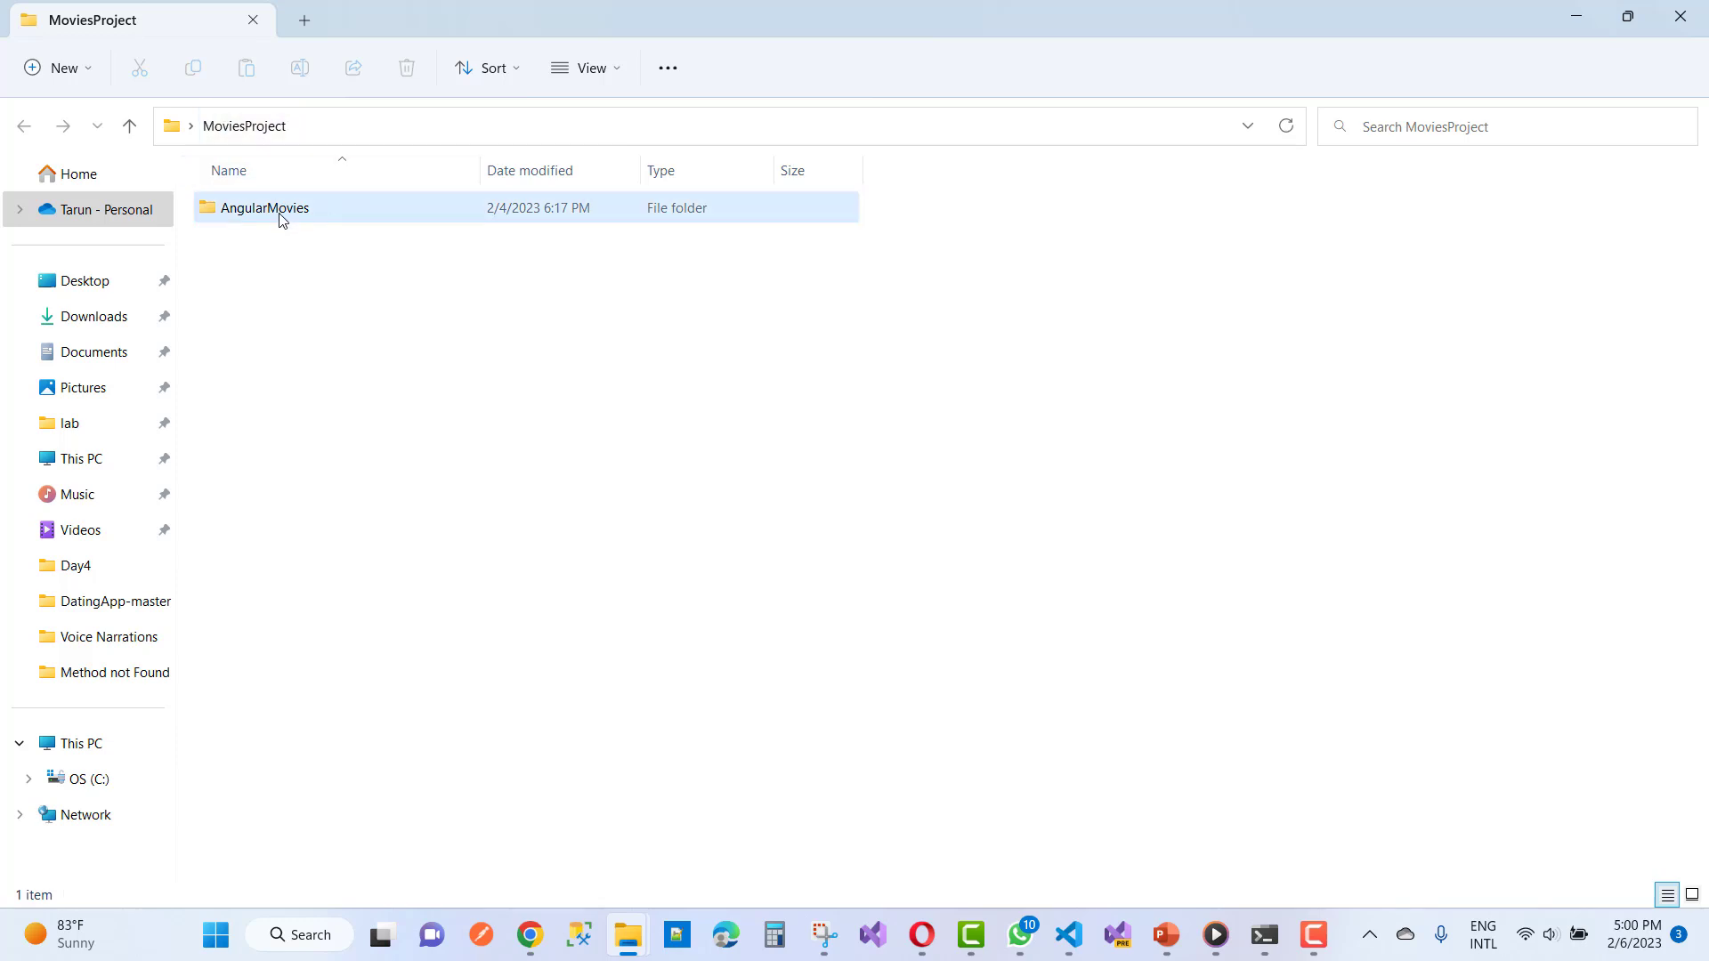
pyautogui.doubleClick(264, 207)
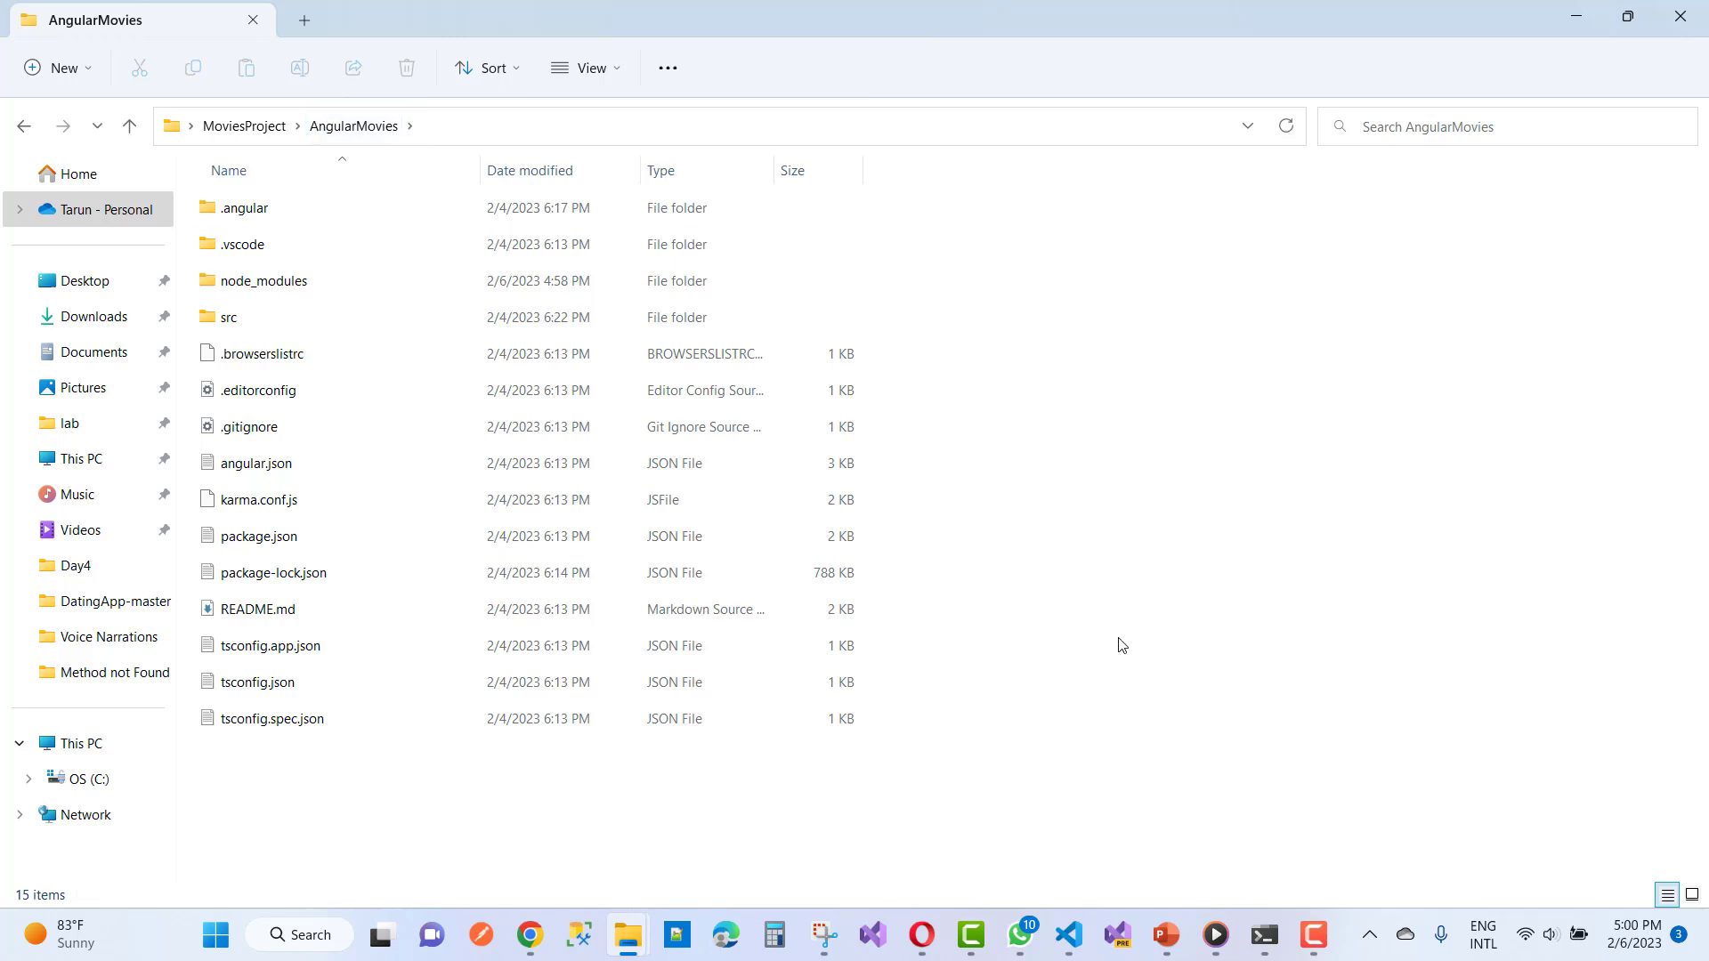
pyautogui.moveTo(1069, 934)
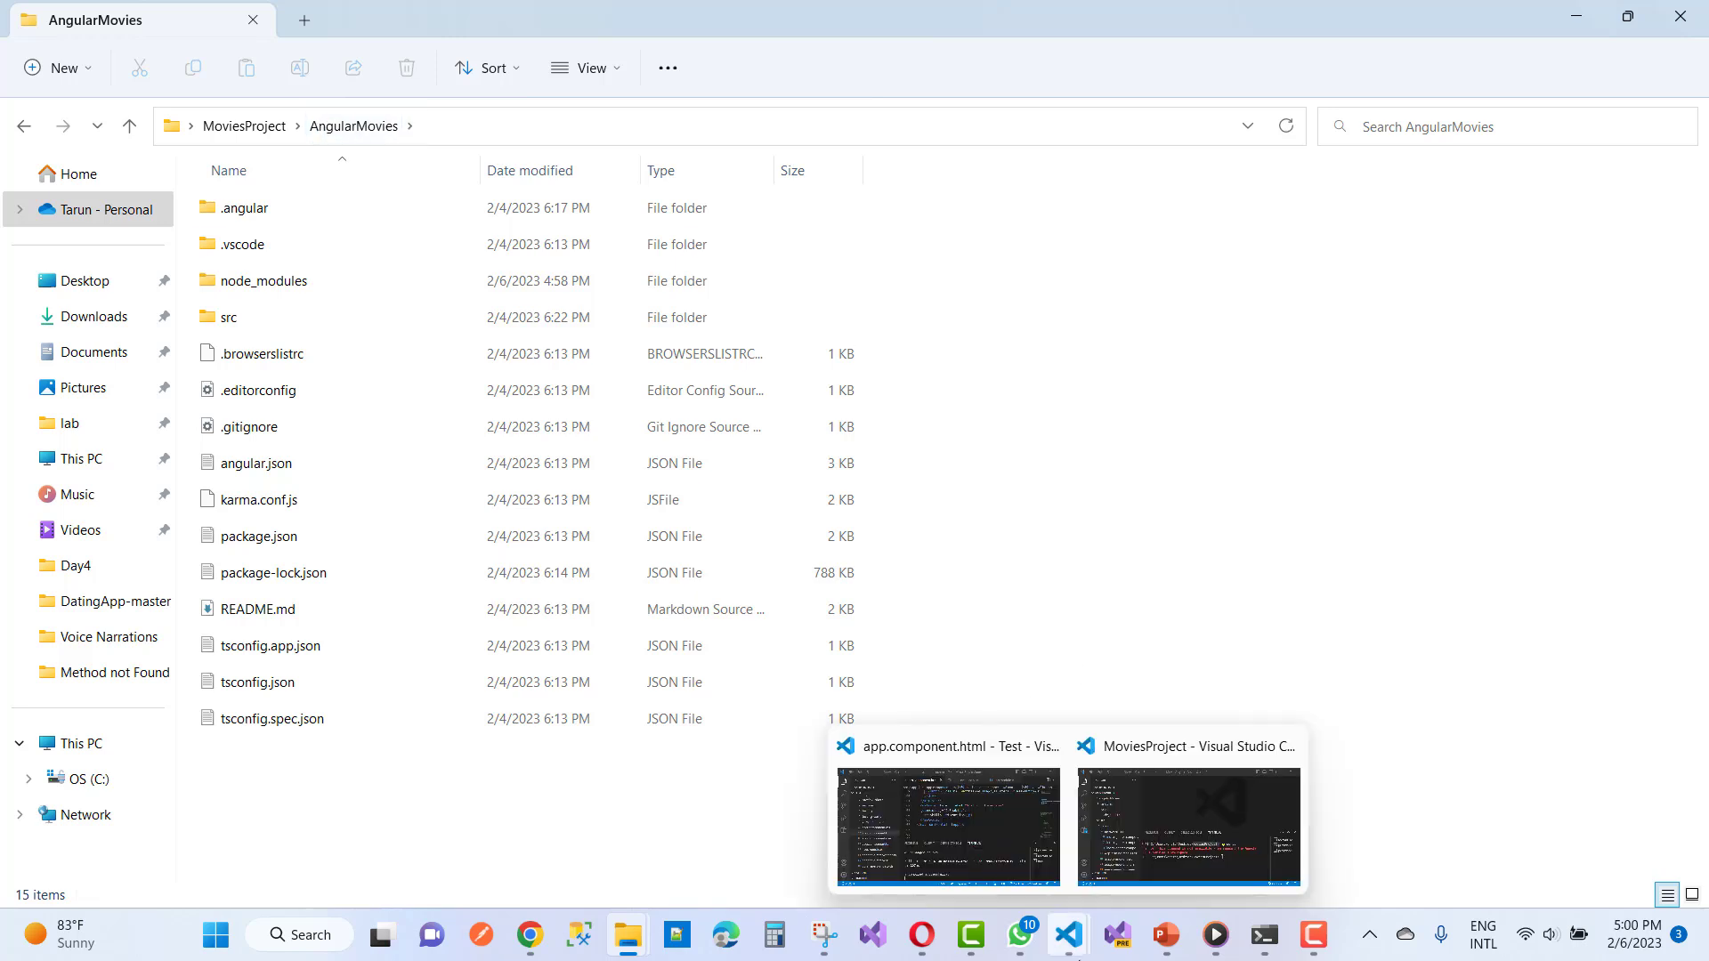
# Step: Back in VS Code, cd the terminal into AngularMovies after a mistyped folder name errors
pyautogui.click(1189, 826)
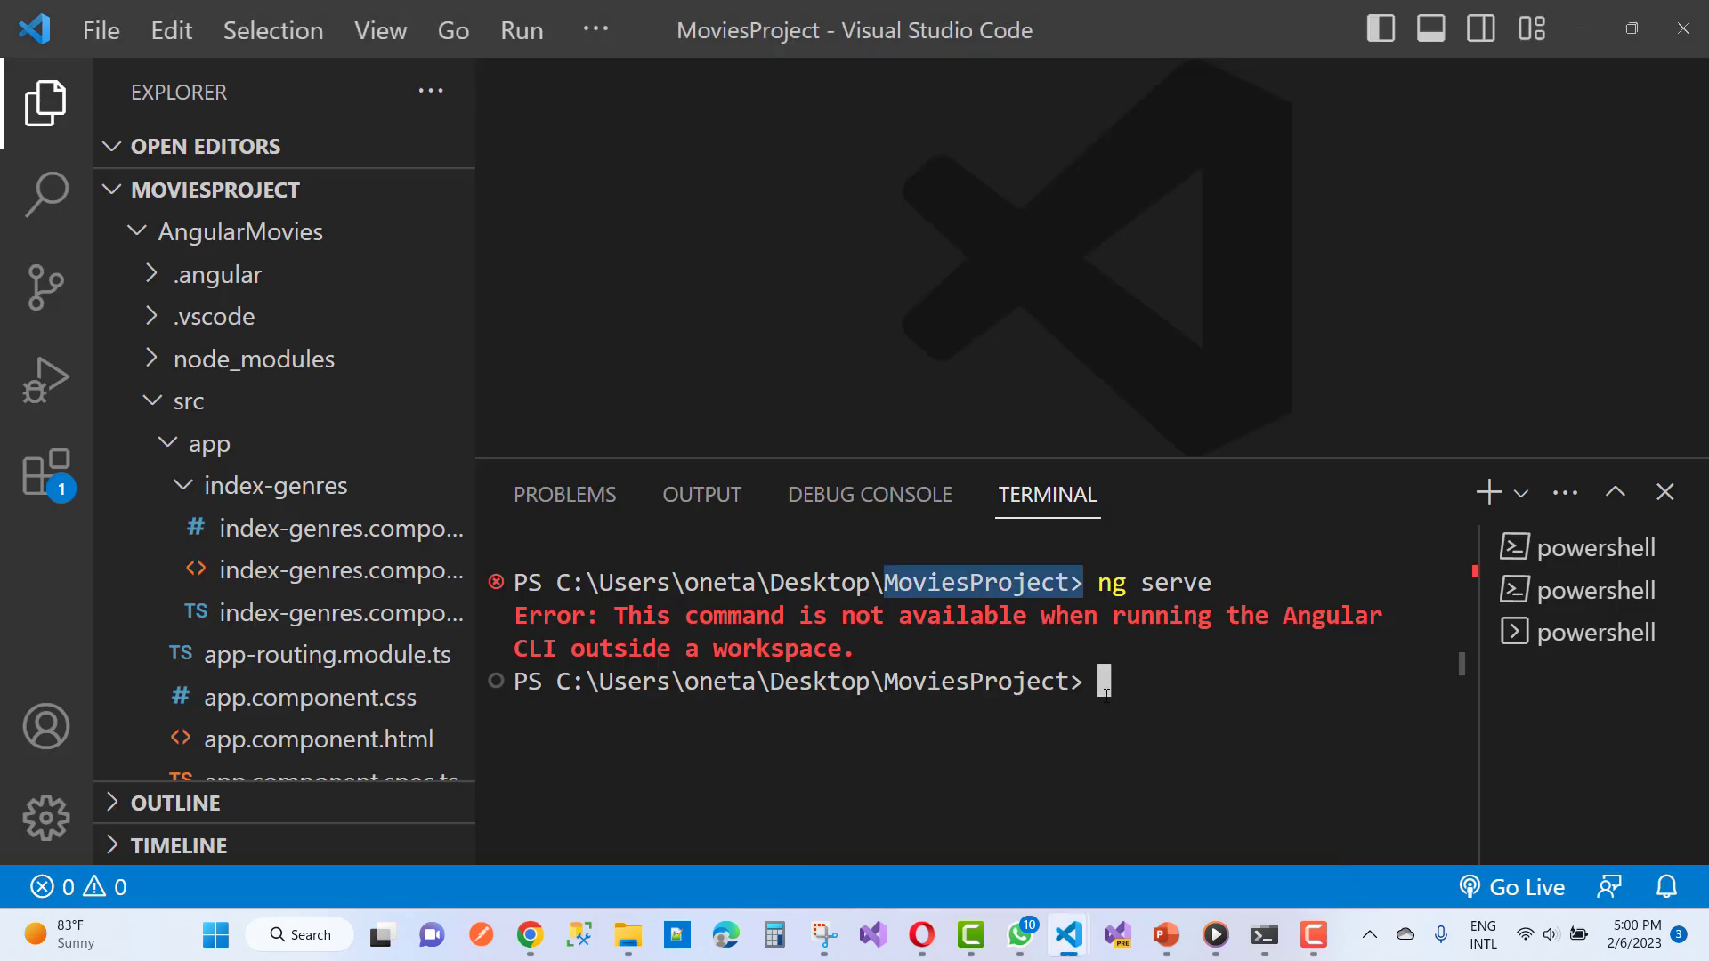
pyautogui.write('cd')
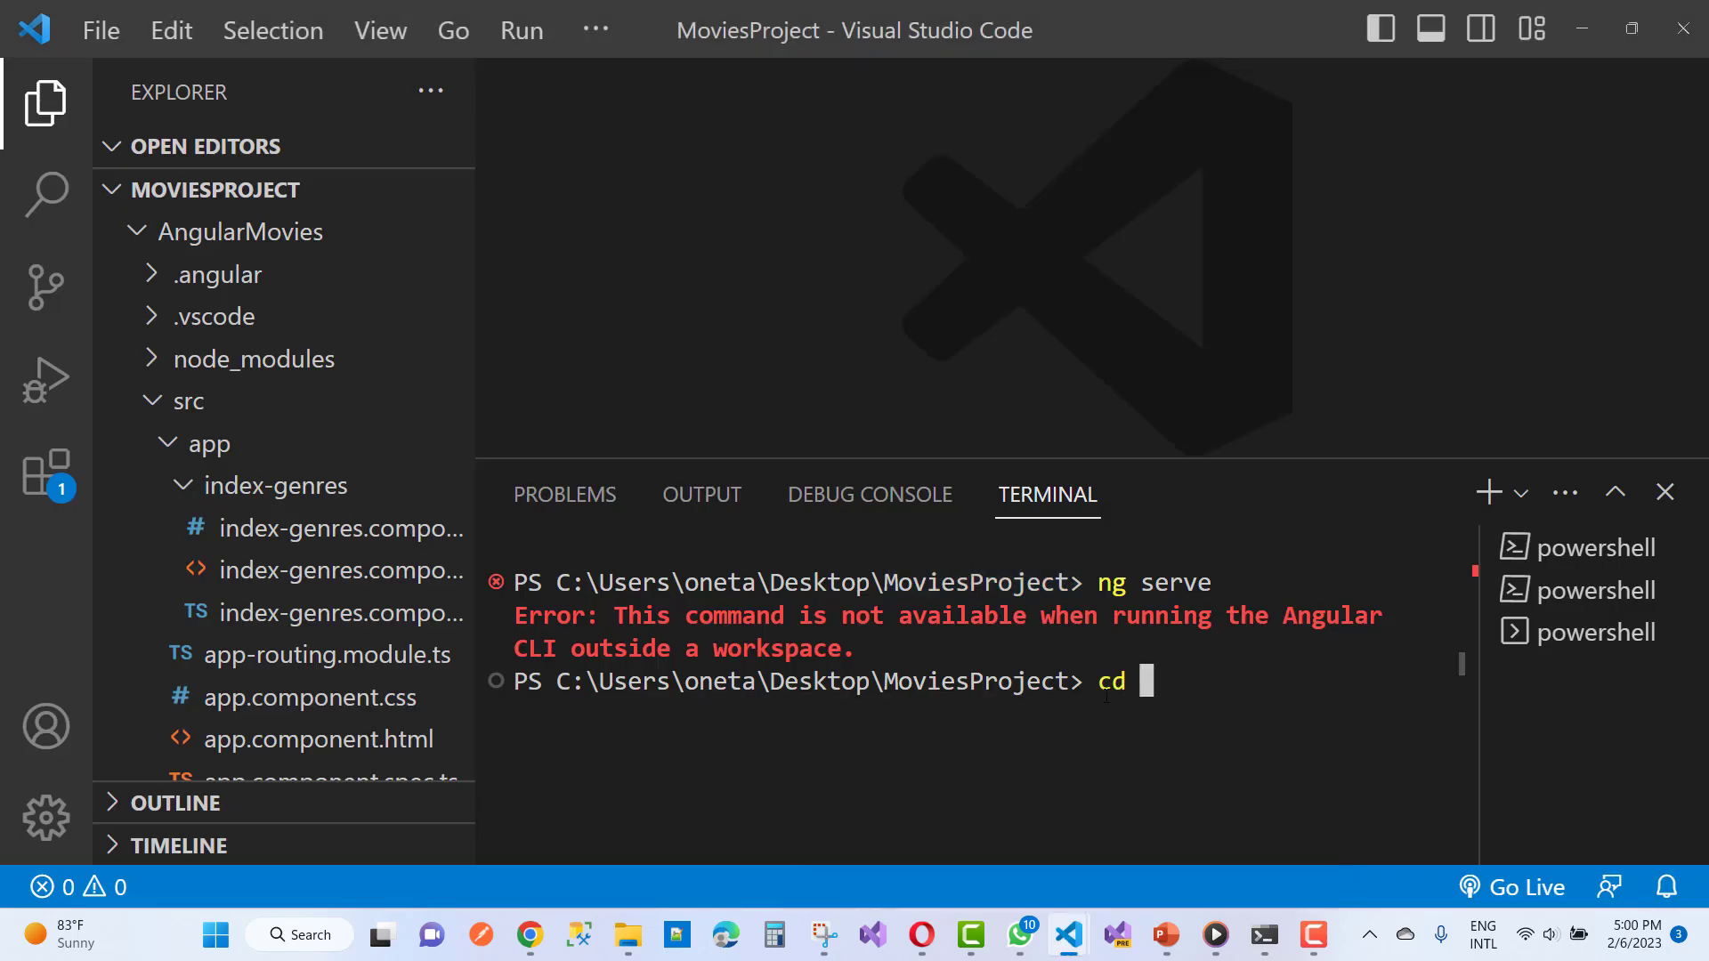
pyautogui.write('Angul')
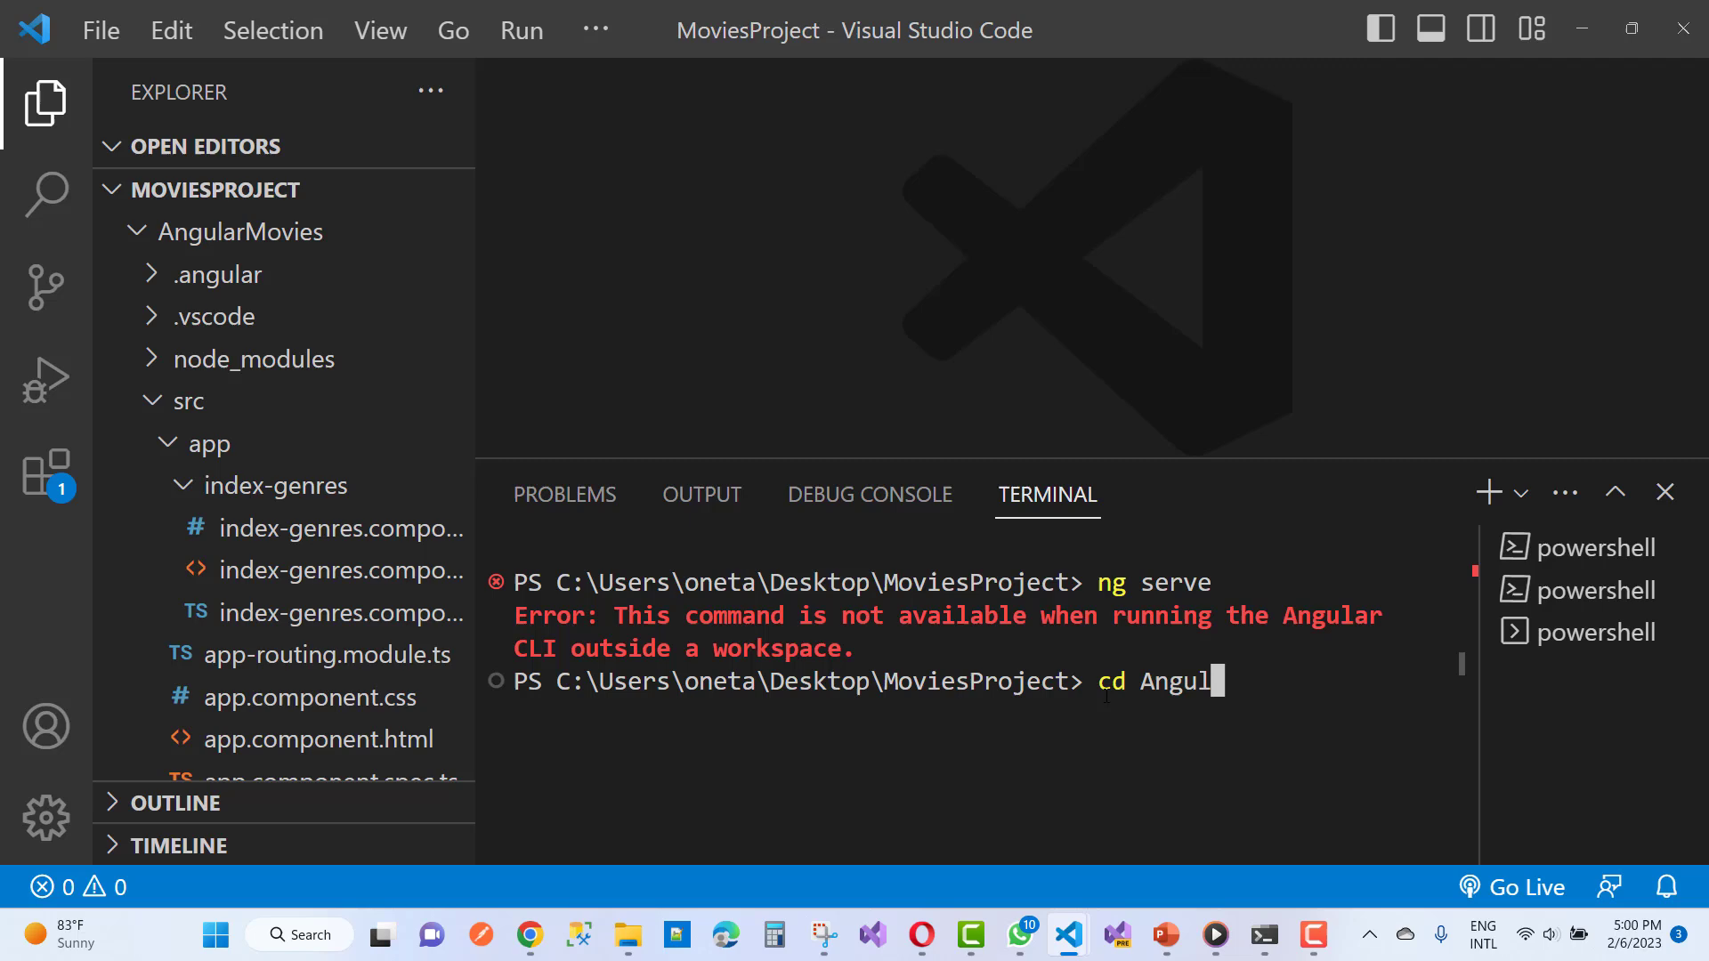
pyautogui.write('arMovie')
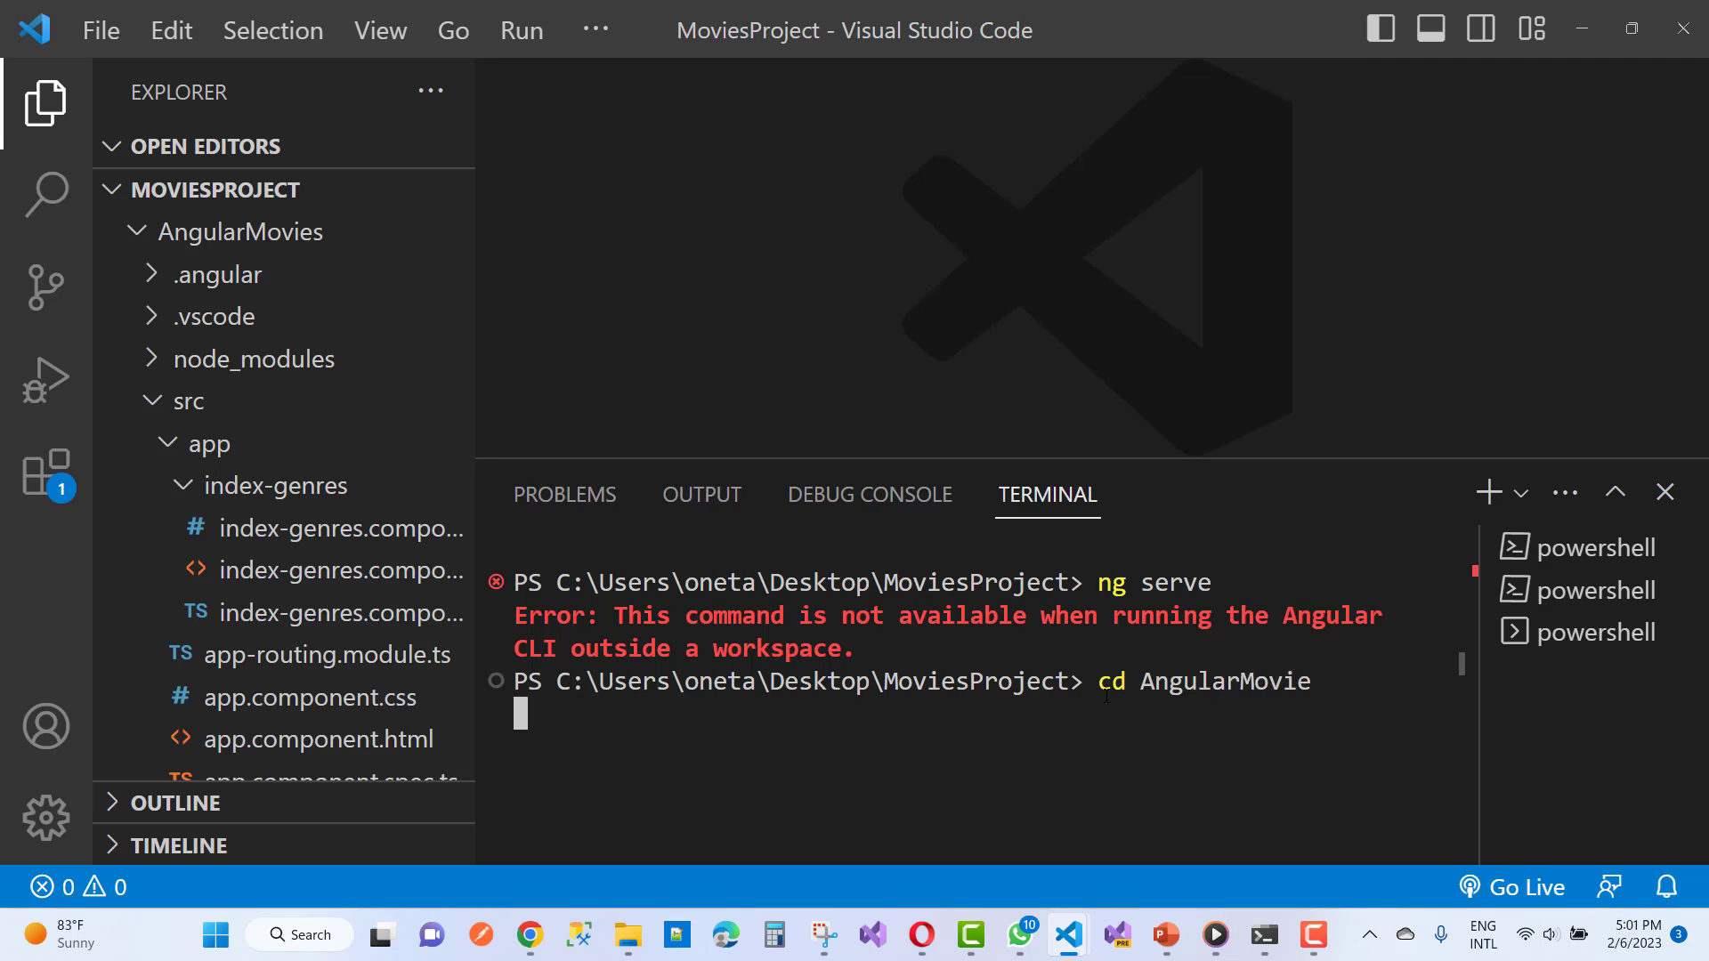
pyautogui.press('Enter')
pyautogui.write('cd AngularMovies')
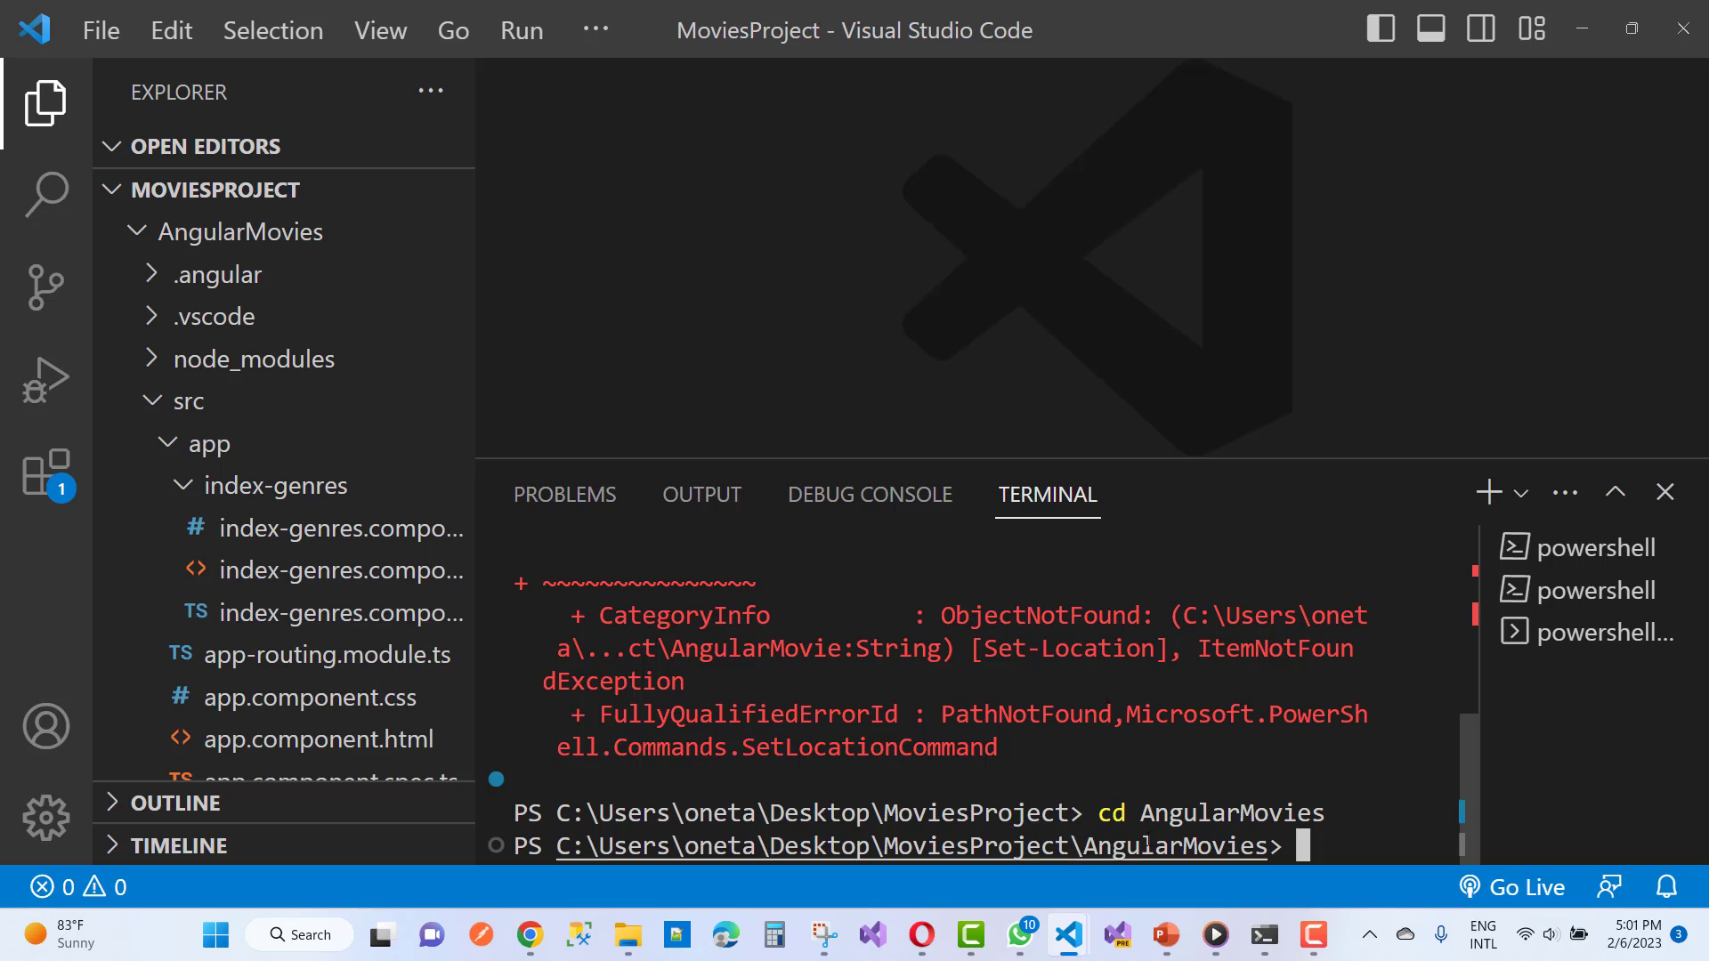
pyautogui.moveTo(933, 846)
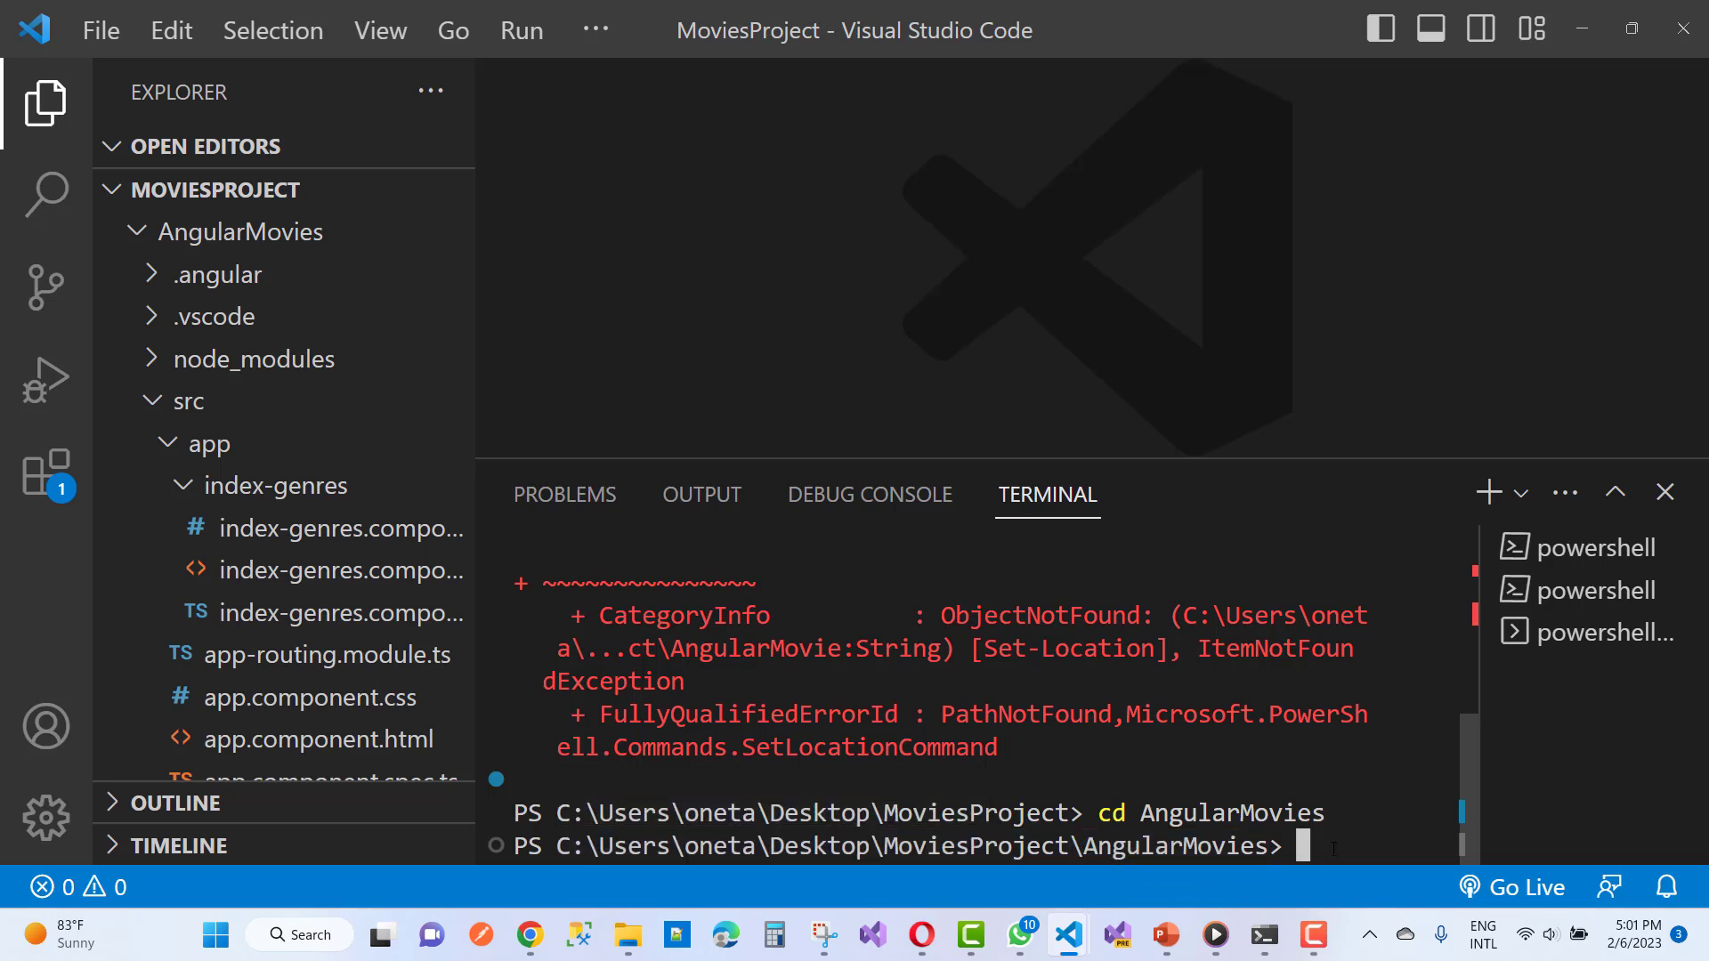
# Step: Run ng serve from AngularMovies; it reports port 4200 already in use and offers another
pyautogui.write('ng ser')
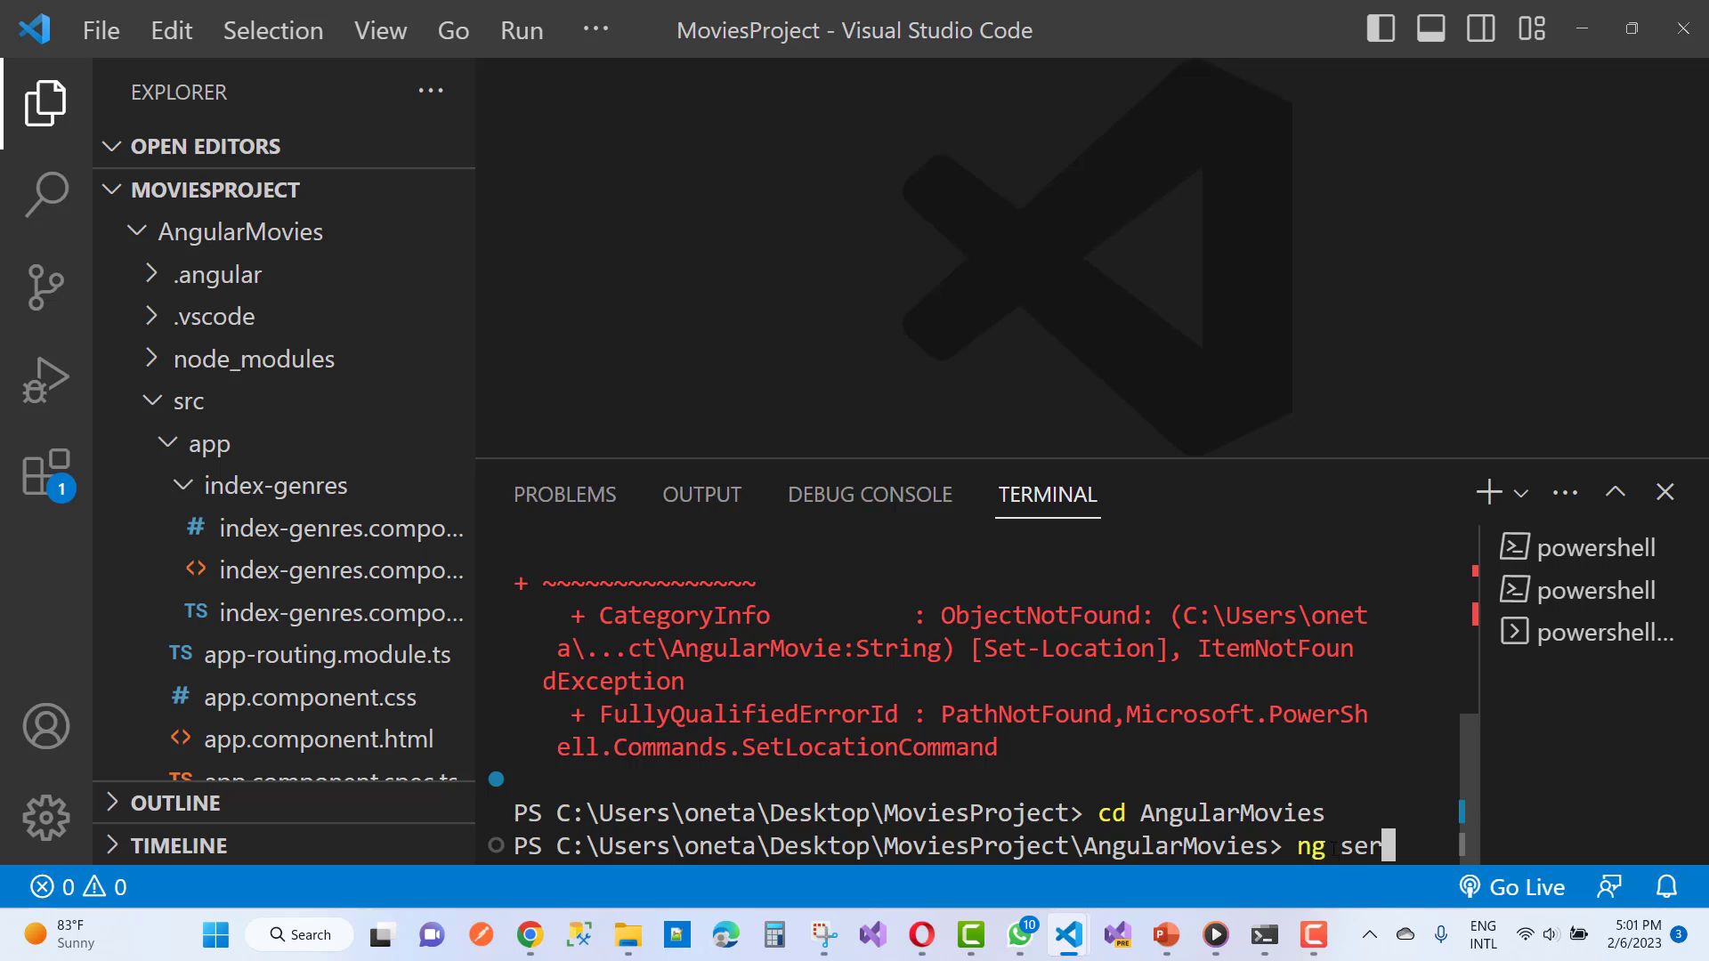
pyautogui.press('Enter')
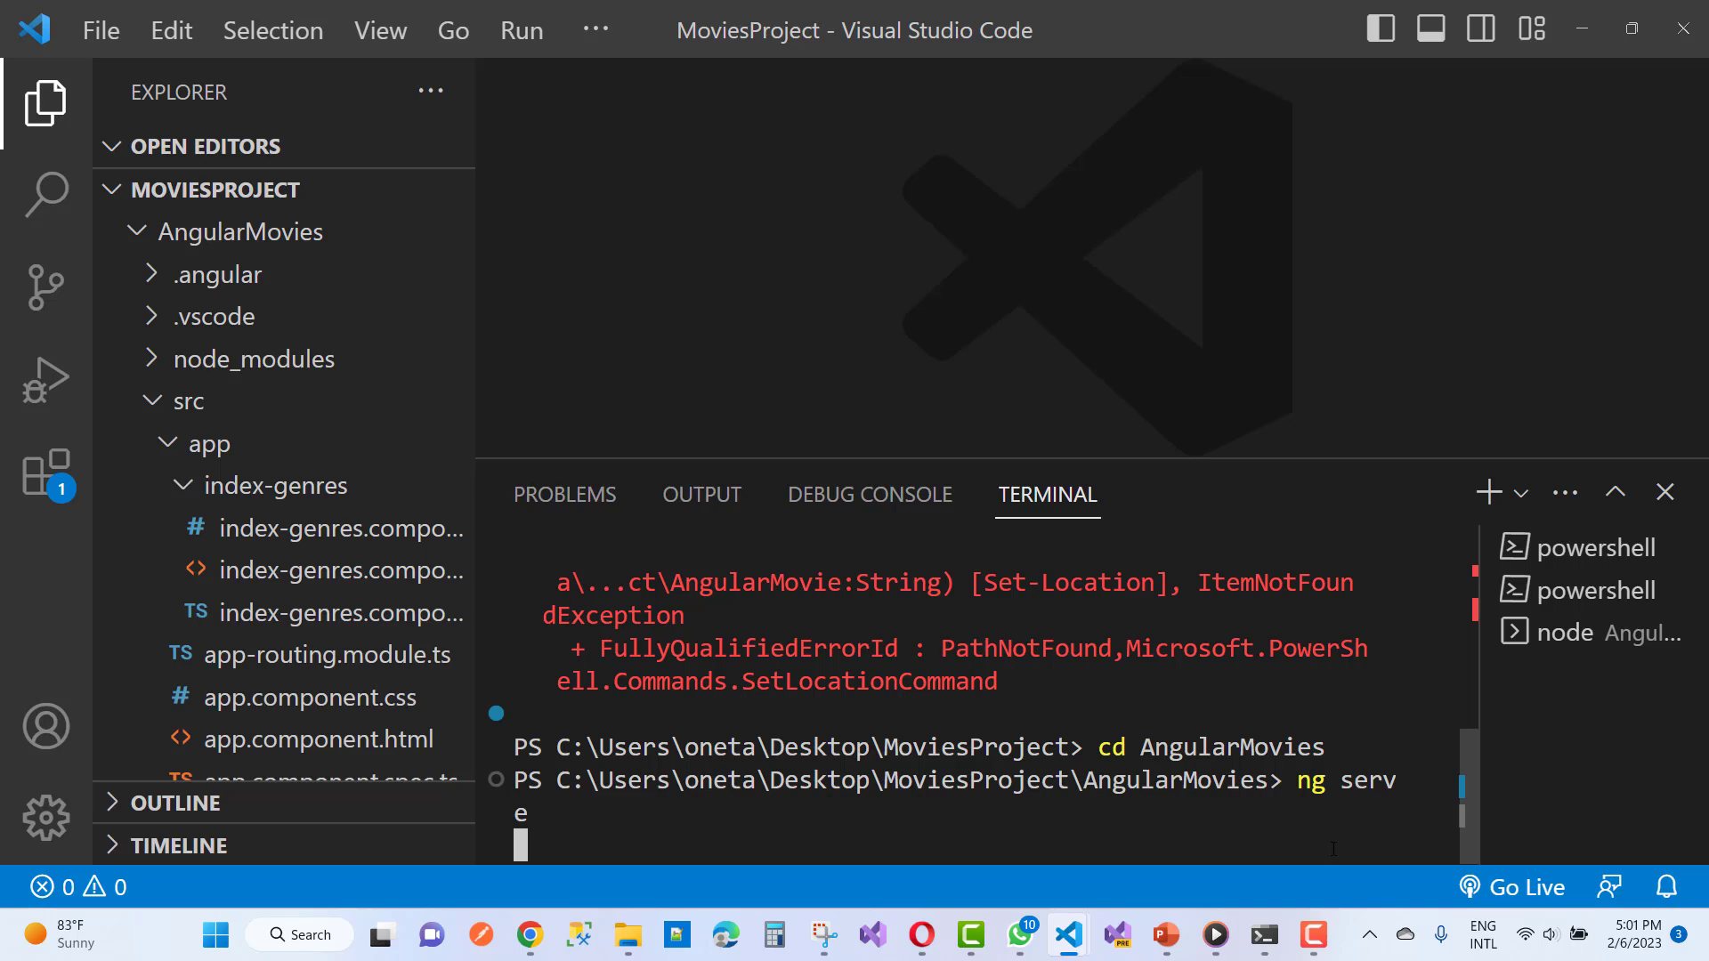
pyautogui.press('Enter')
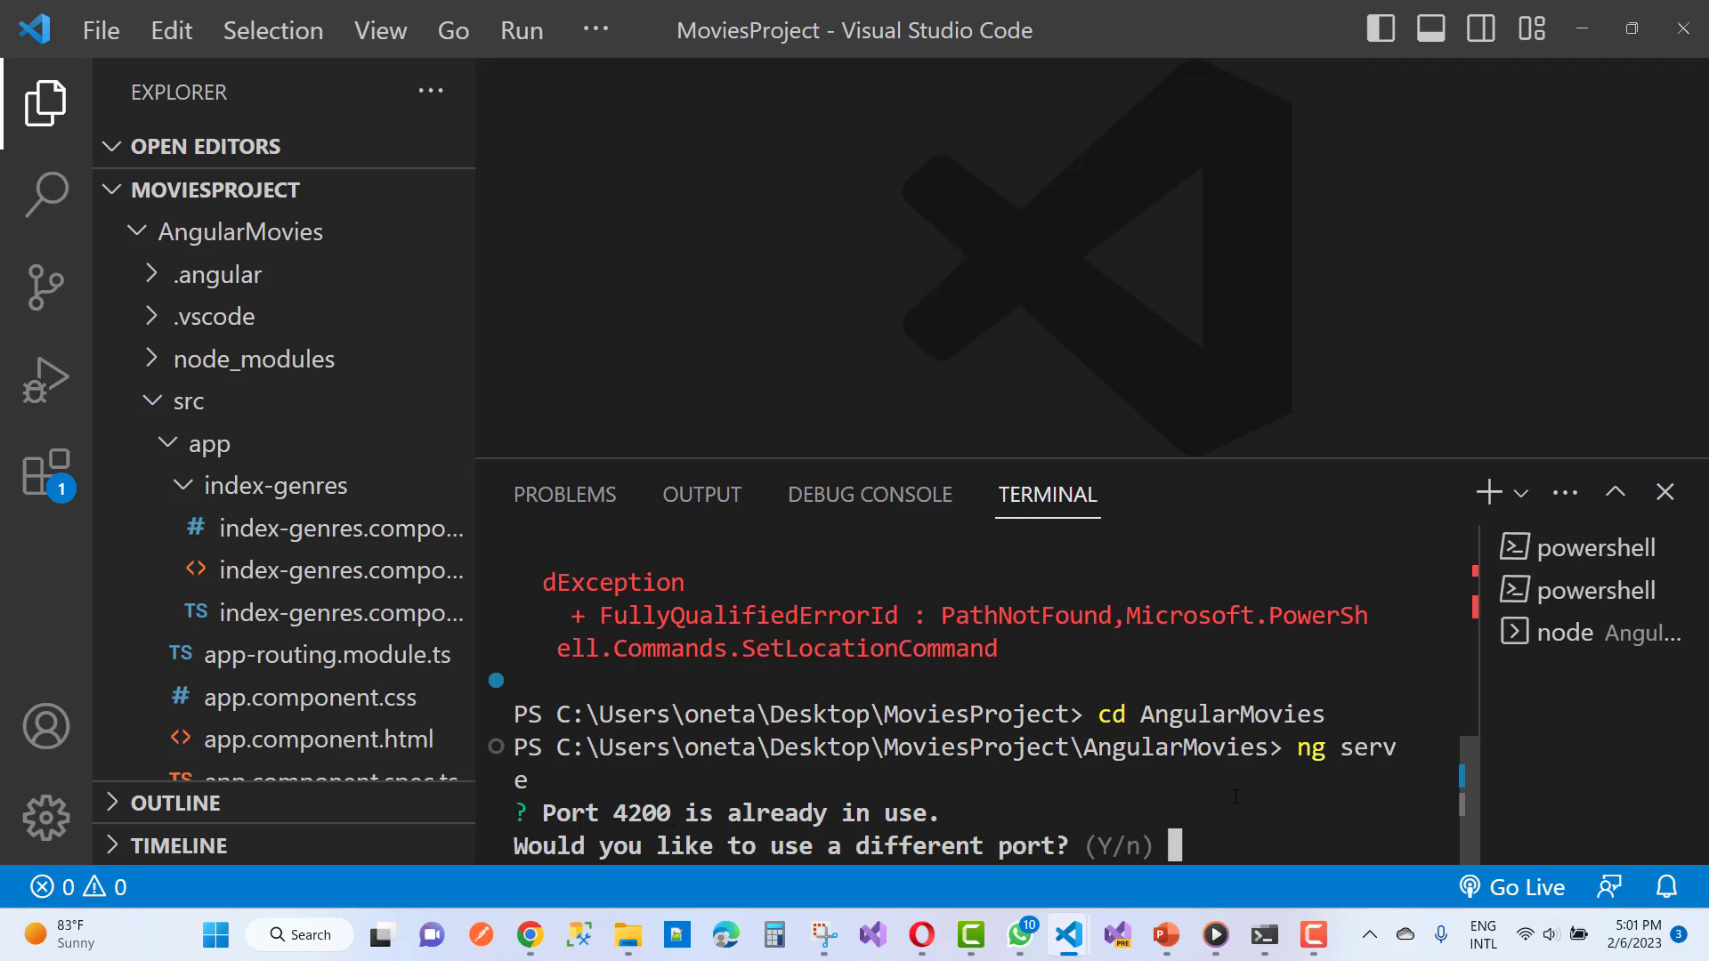
# Step: Answer Y to serve on a different port so browser bundle generation begins
pyautogui.write('Y')
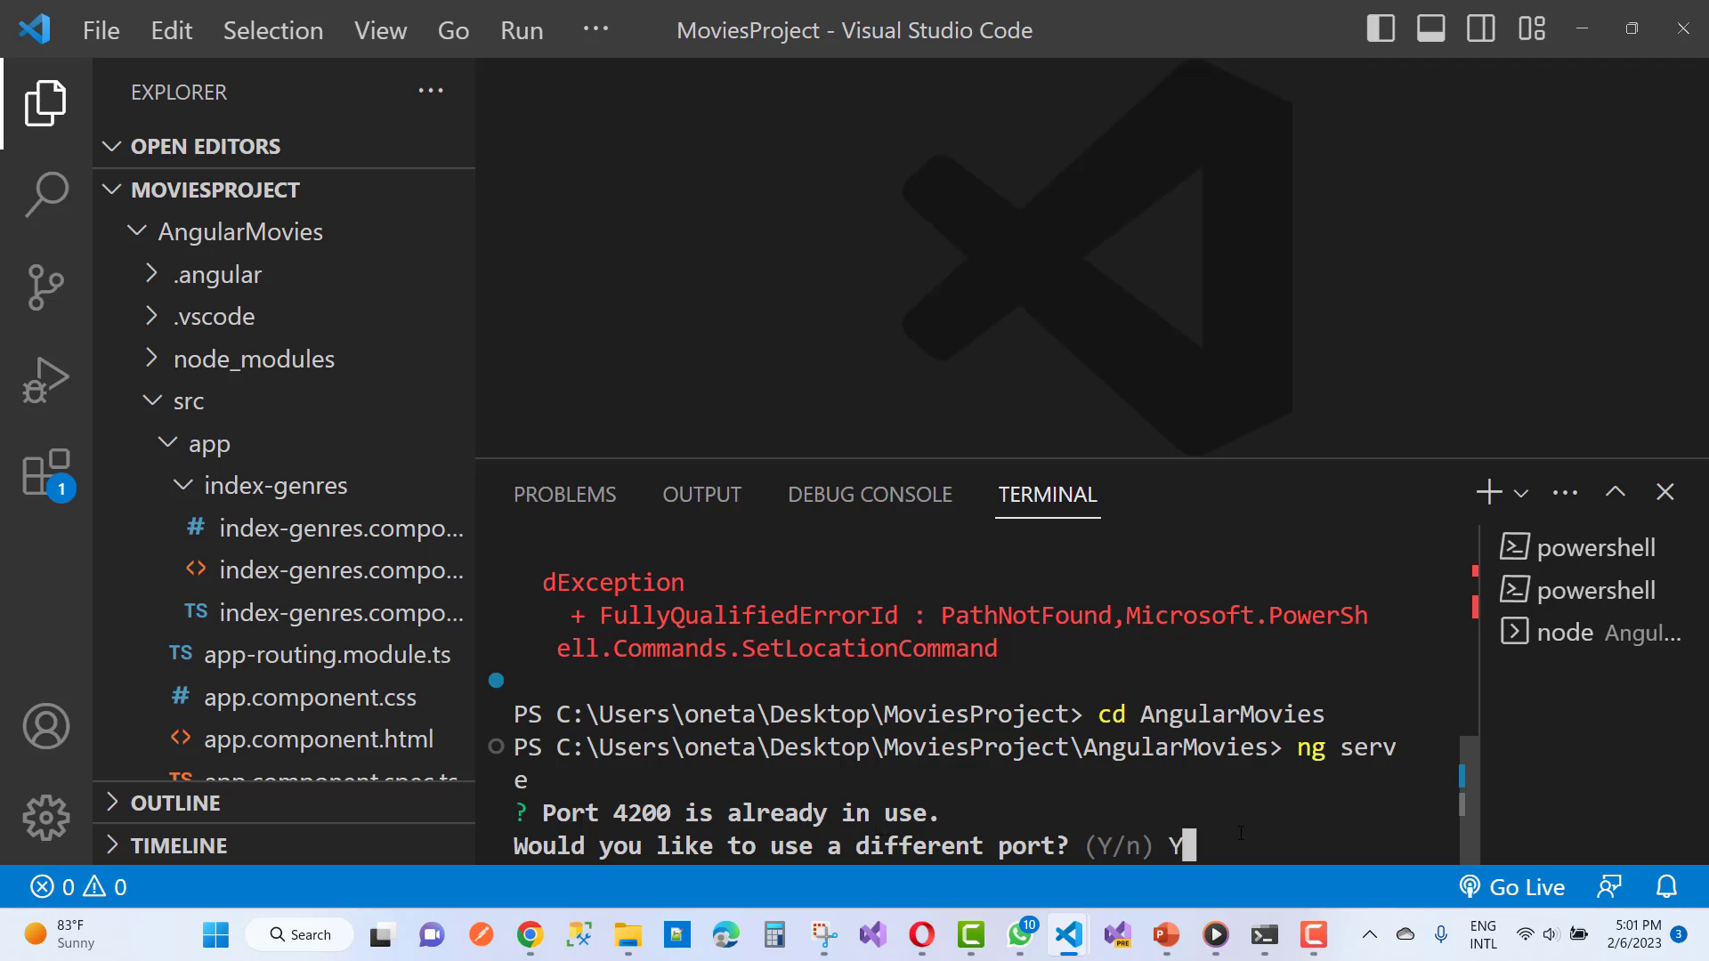
pyautogui.press('Enter')
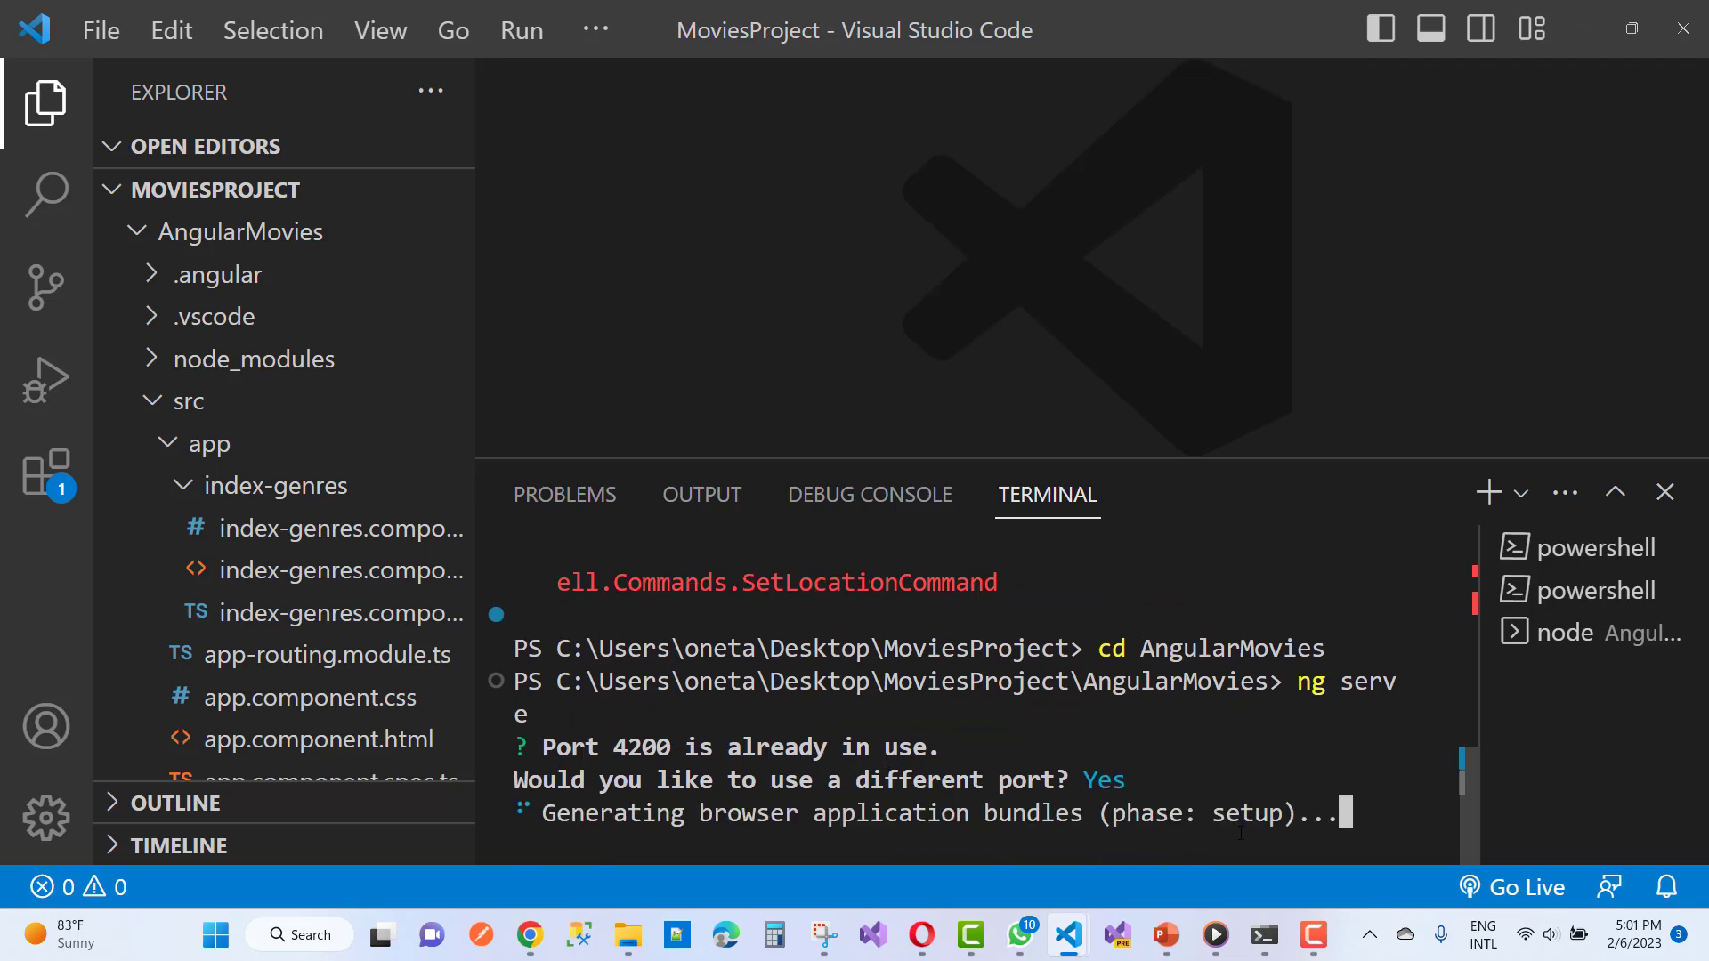